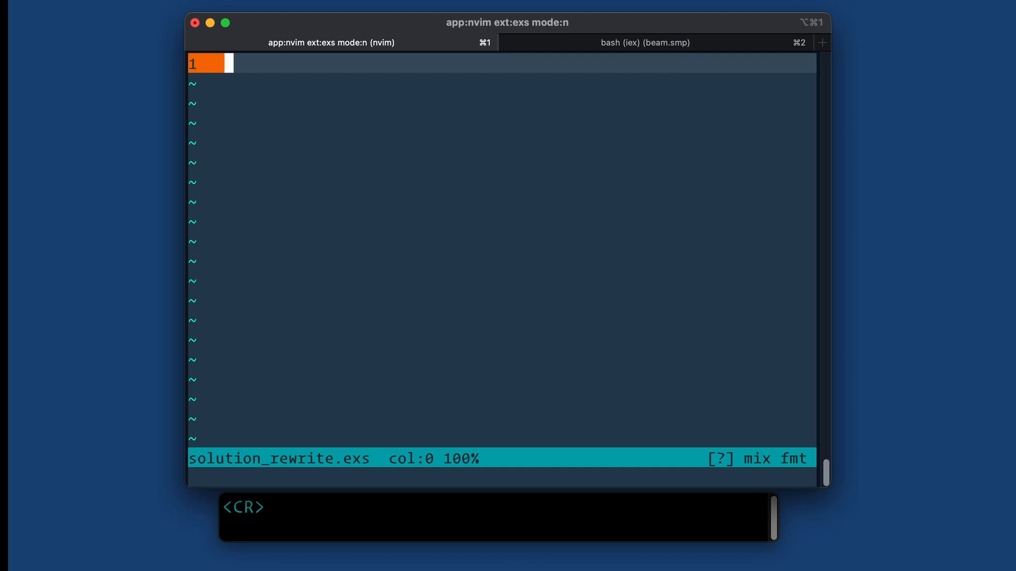
# - Start the pipeline by reading "../input.txt" with File.read!()
pyautogui.write('"../')
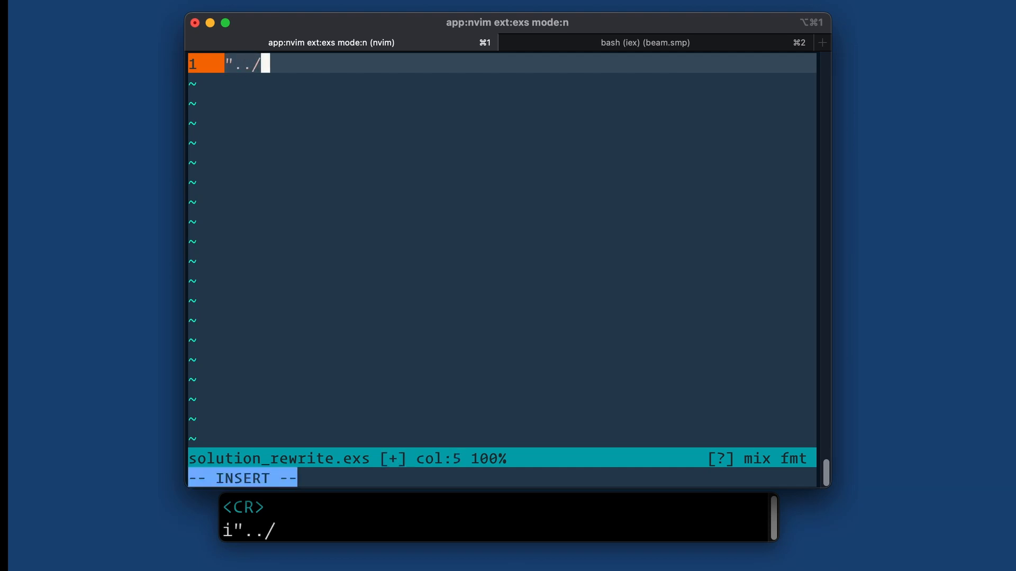
pyautogui.write('input.txt"')
pyautogui.write('|> Fil')
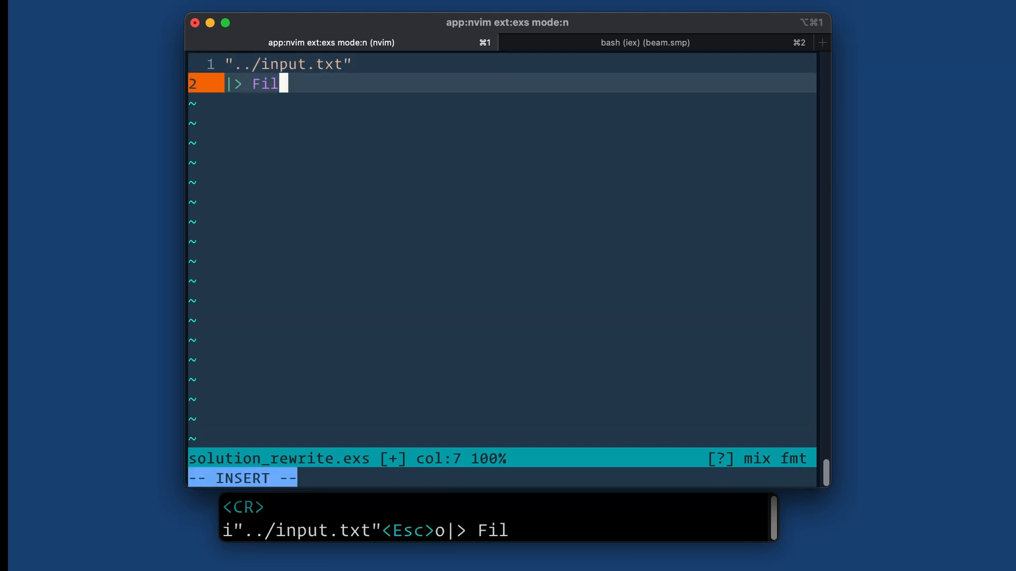
pyautogui.write('e.read!()')
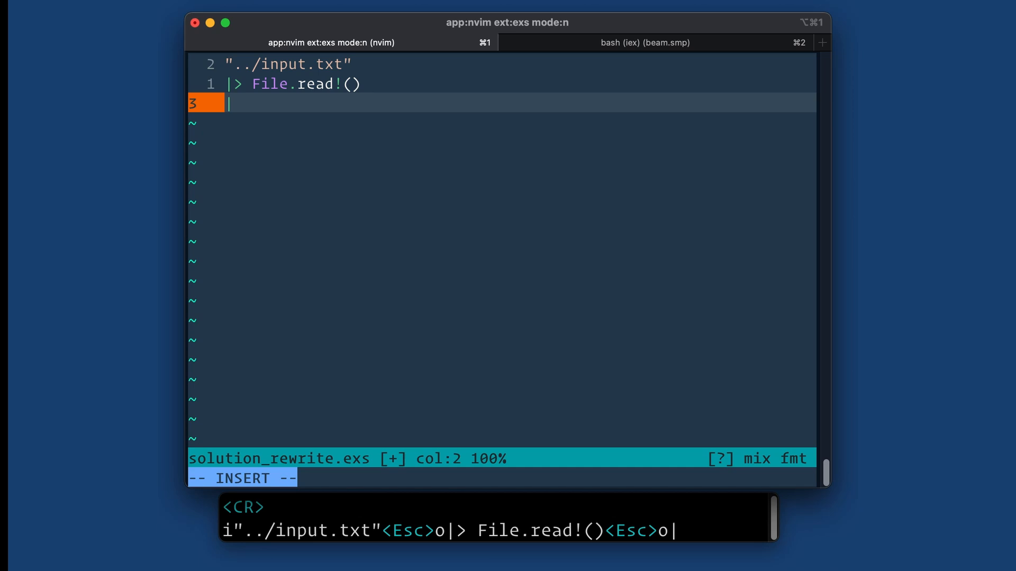
# - Pipe the contents into String.split("\n", trim: true) and begin another pipe line
pyautogui.write('|>')
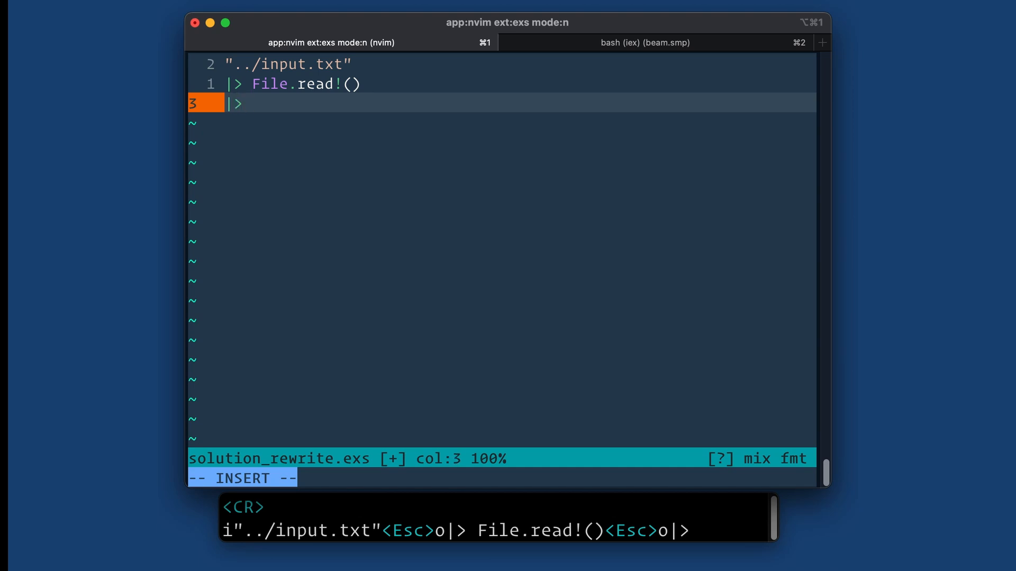
pyautogui.press('Right')
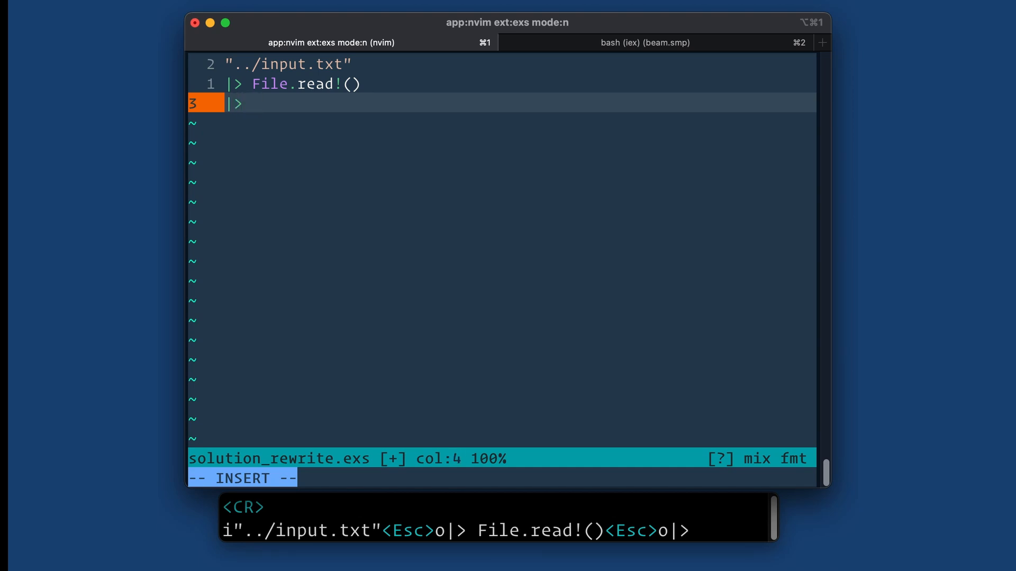
pyautogui.write('String.split(')
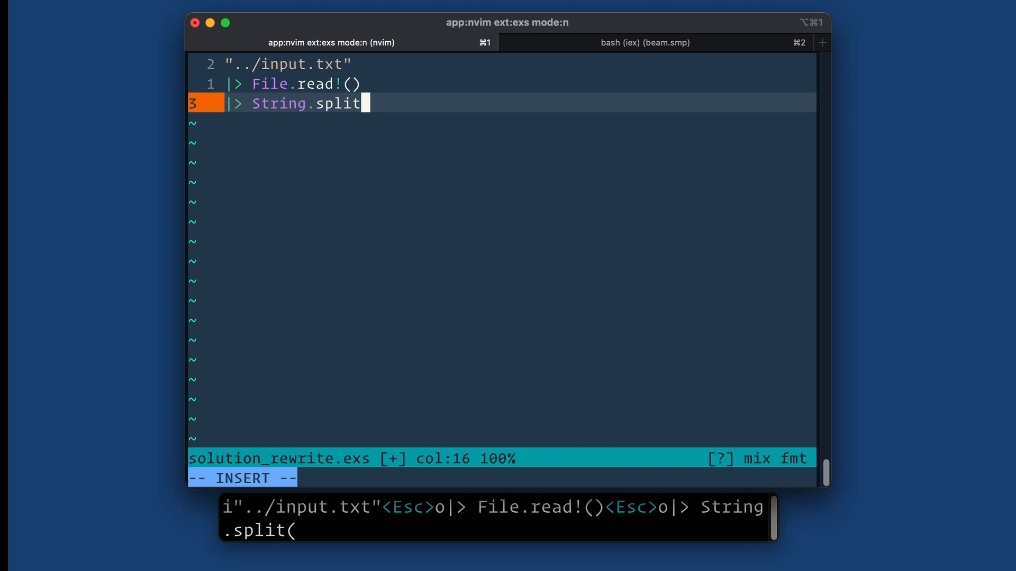
pyautogui.write('("\\')
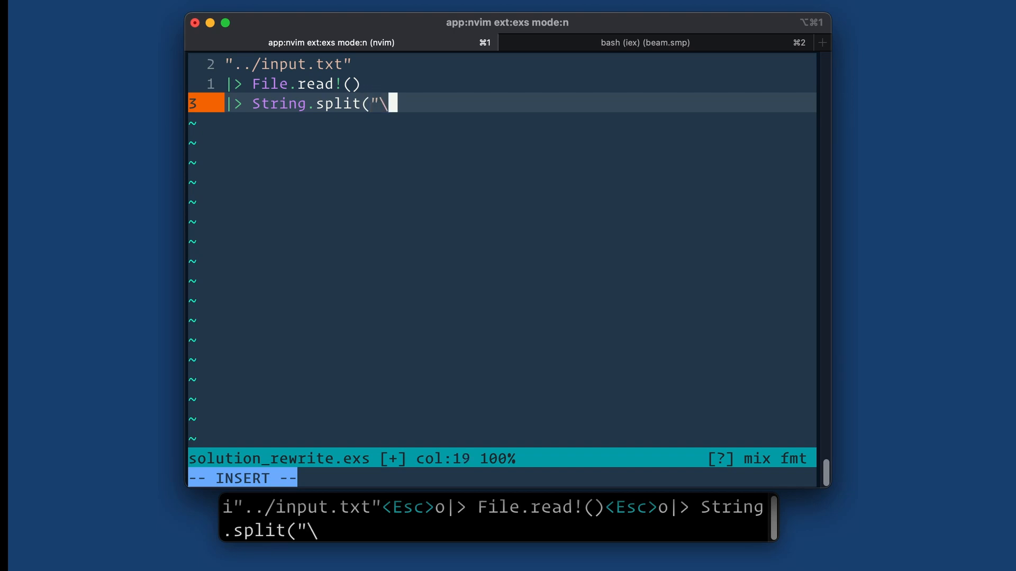
pyautogui.write('n", tim: tr')
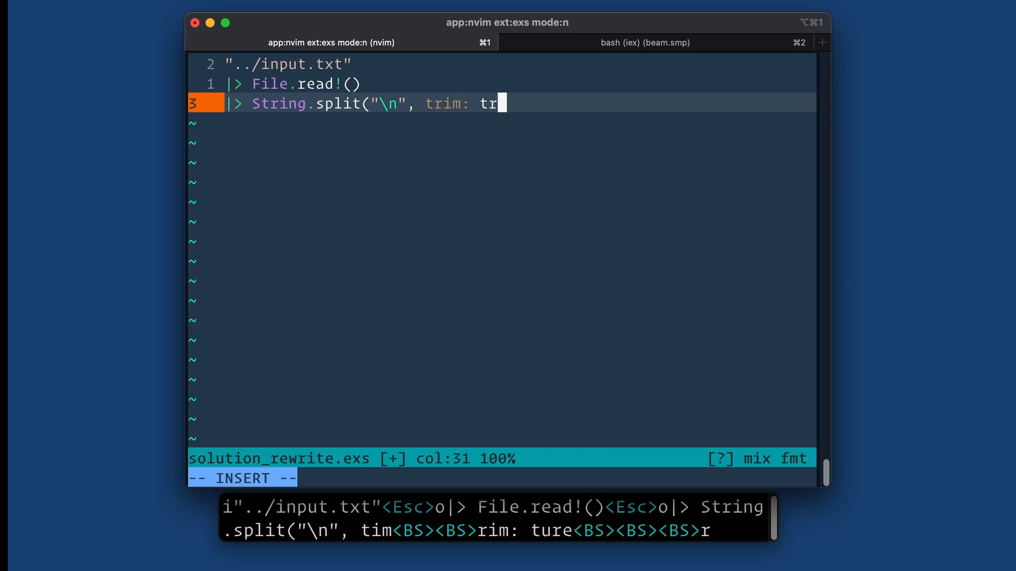
pyautogui.press('backspace')
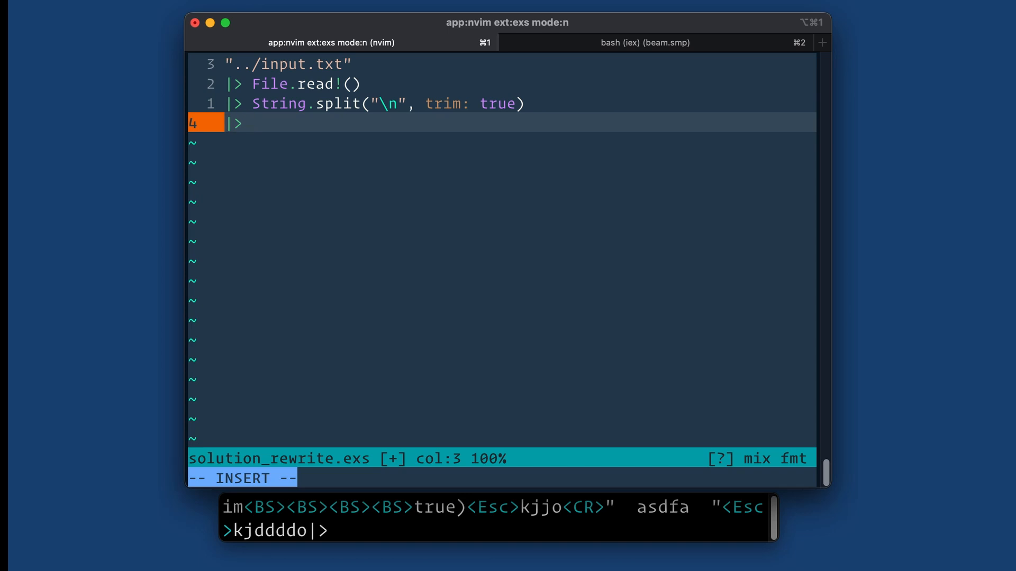
# - Add Enum.reduce({[], []}, fn line, {acc_a, acc_b} -> … end) as the fourth pipe step
pyautogui.write('Enum')
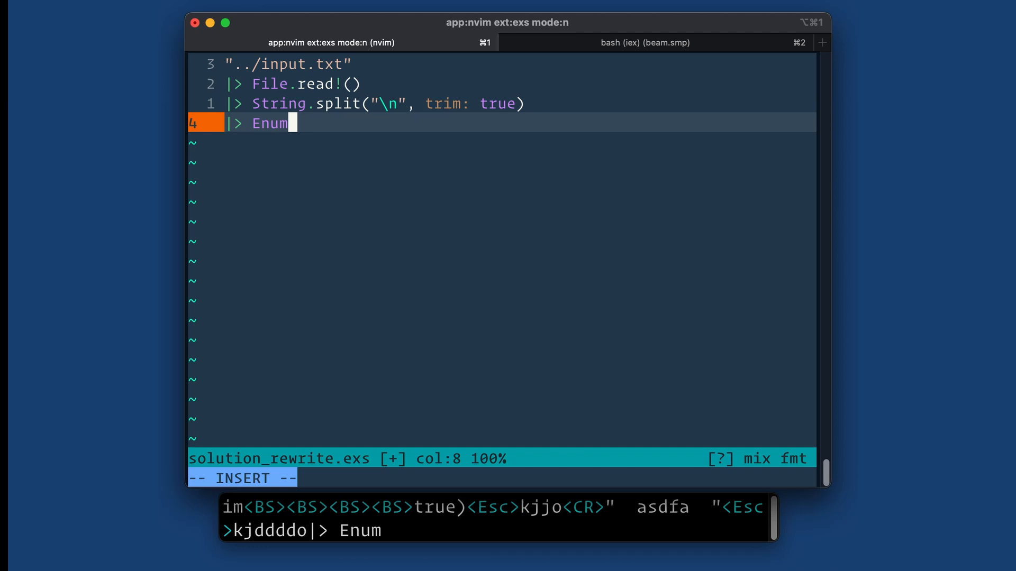
pyautogui.write('.reduce({')
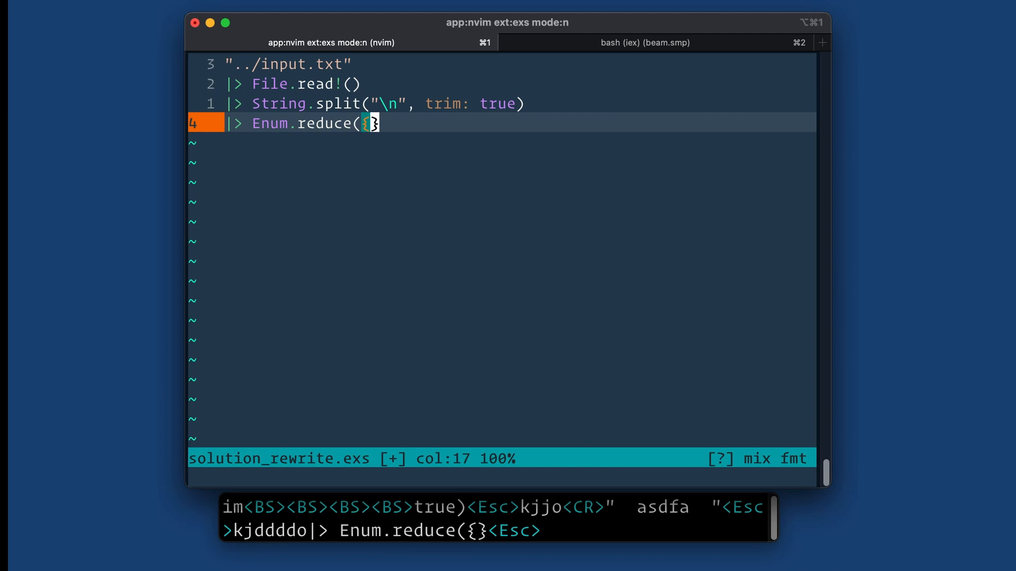
pyautogui.write('[], []')
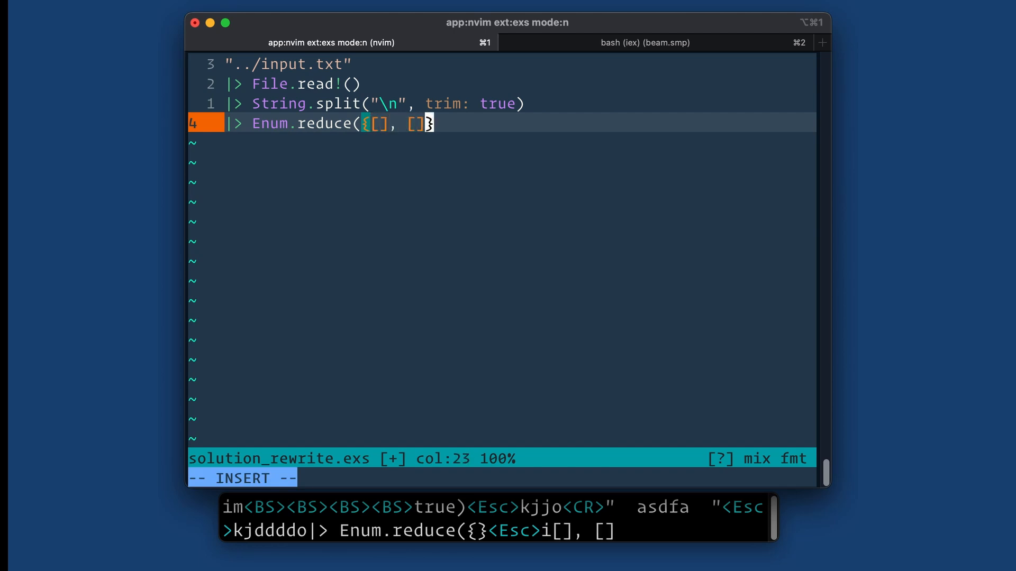
pyautogui.press('Escape')
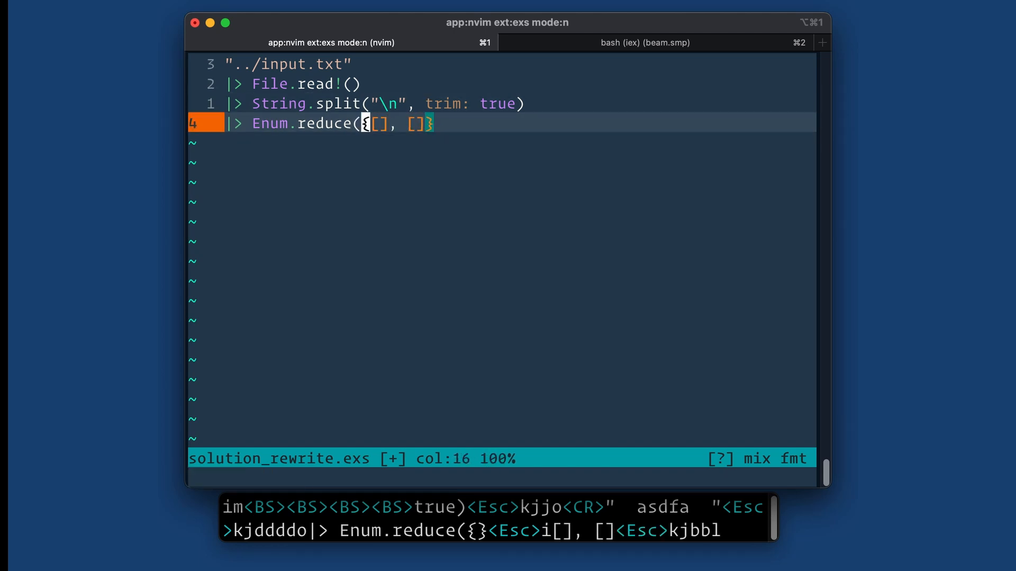
pyautogui.press('l')
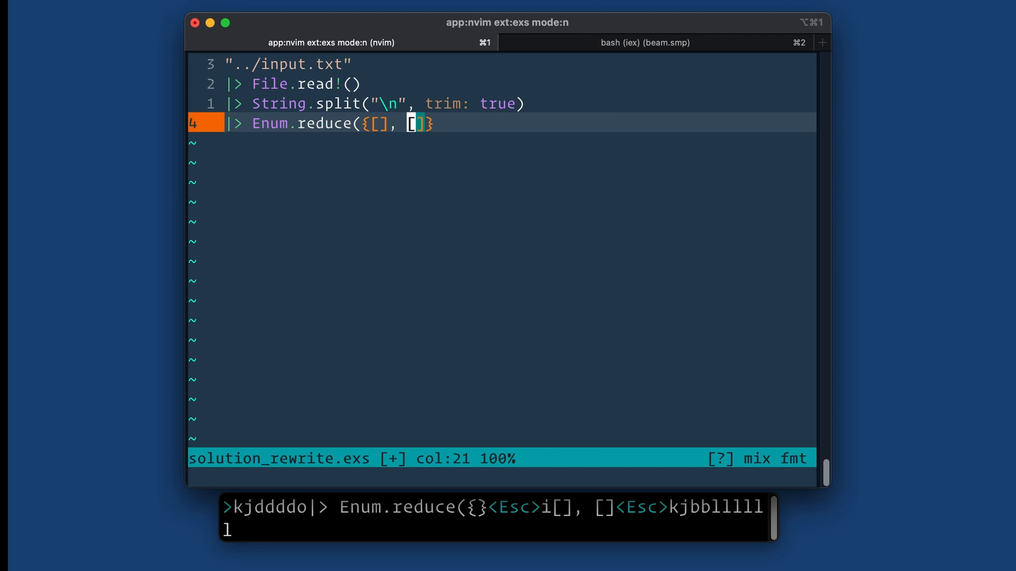
pyautogui.press('A')
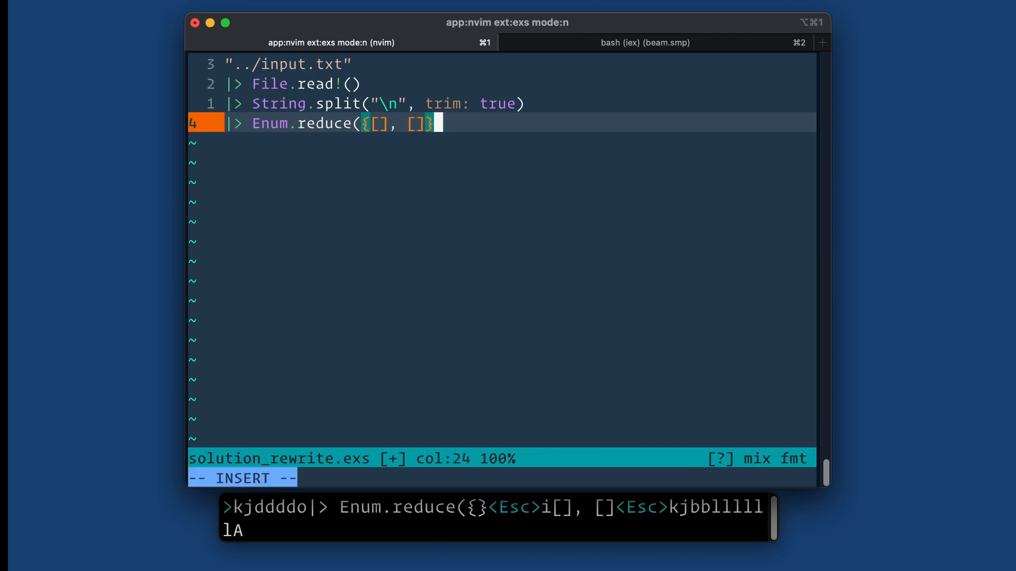
pyautogui.write(', fn line,')
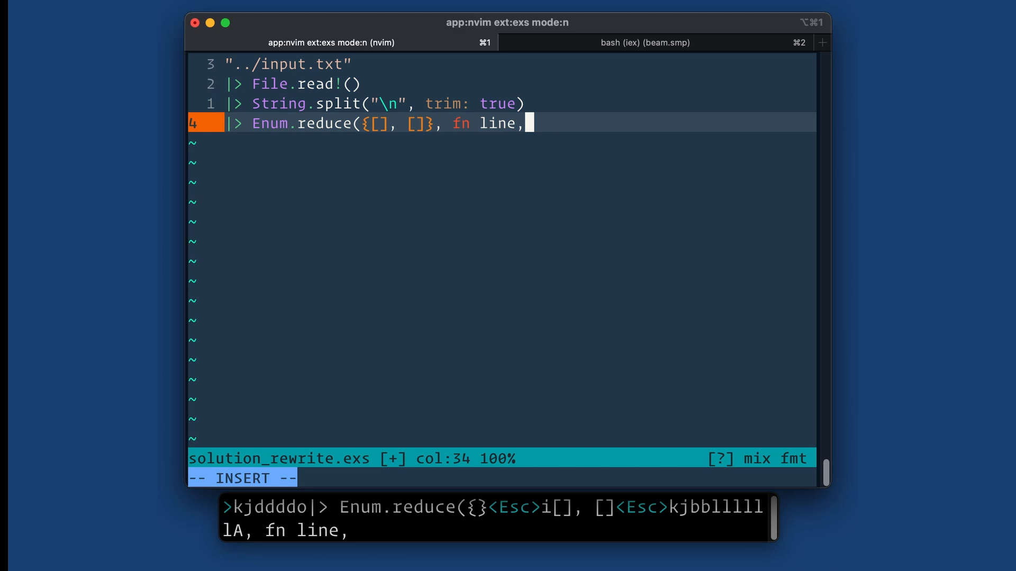
pyautogui.write('{}')
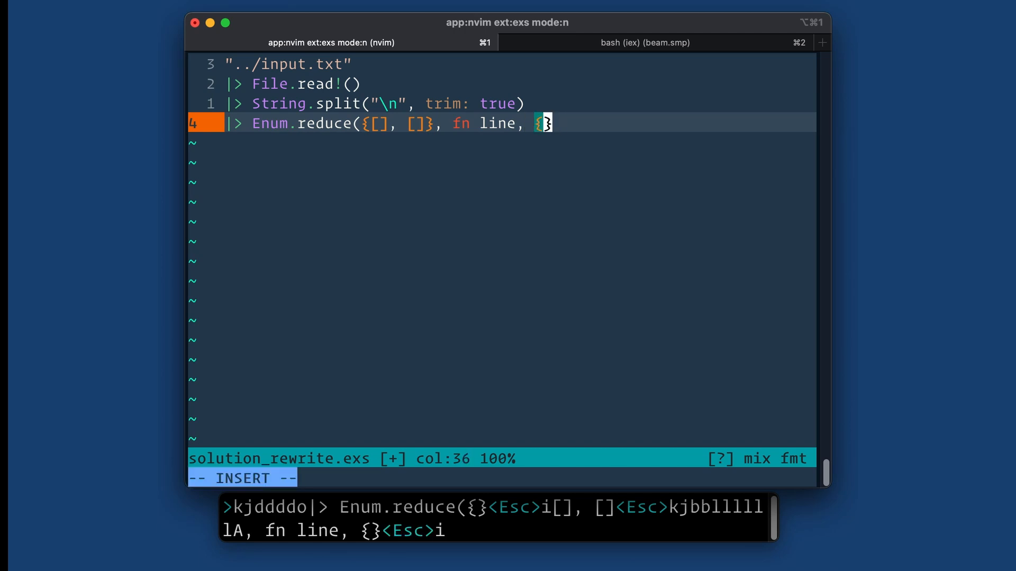
pyautogui.write('acc_')
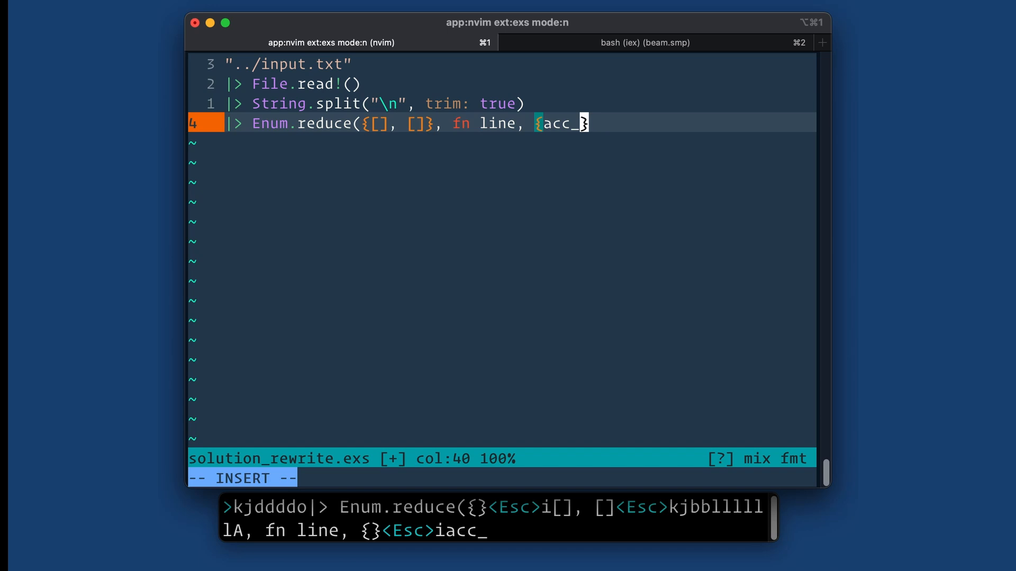
pyautogui.write('a, accu')
pyautogui.write('end)')
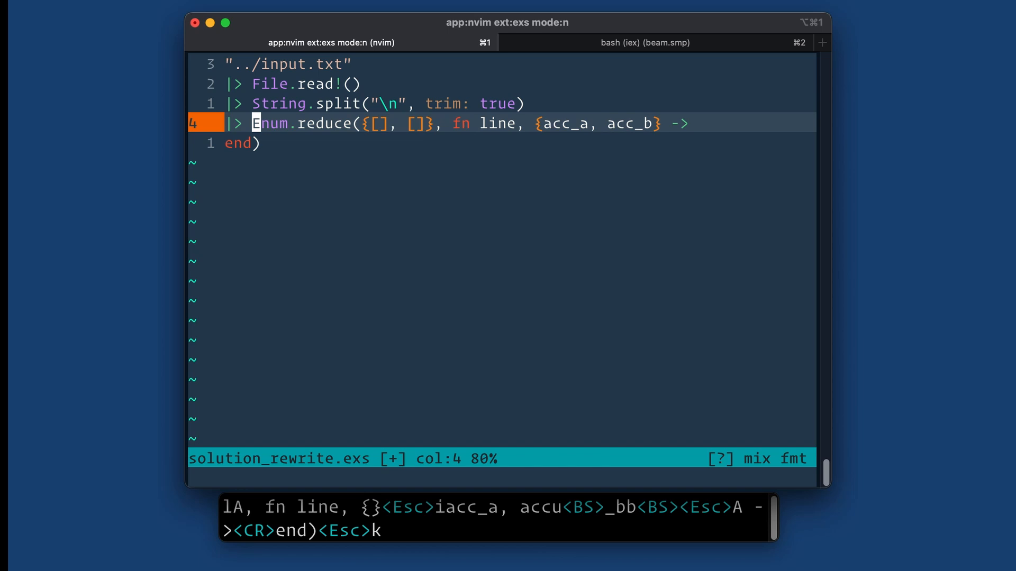
# - Split each line into [a, b] with String.split(line, " ", trim: true)
pyautogui.press('o')
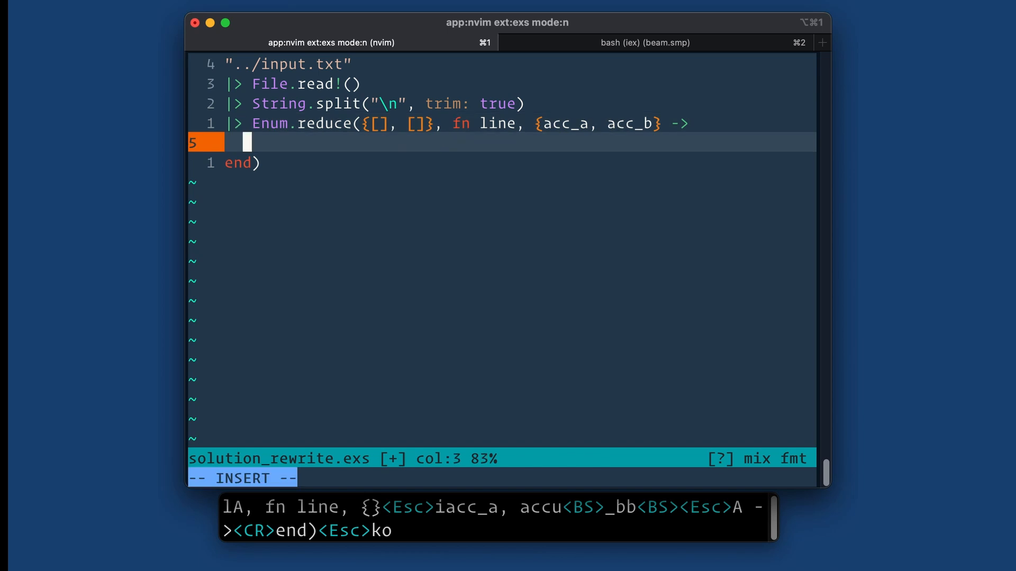
pyautogui.write('String.sp')
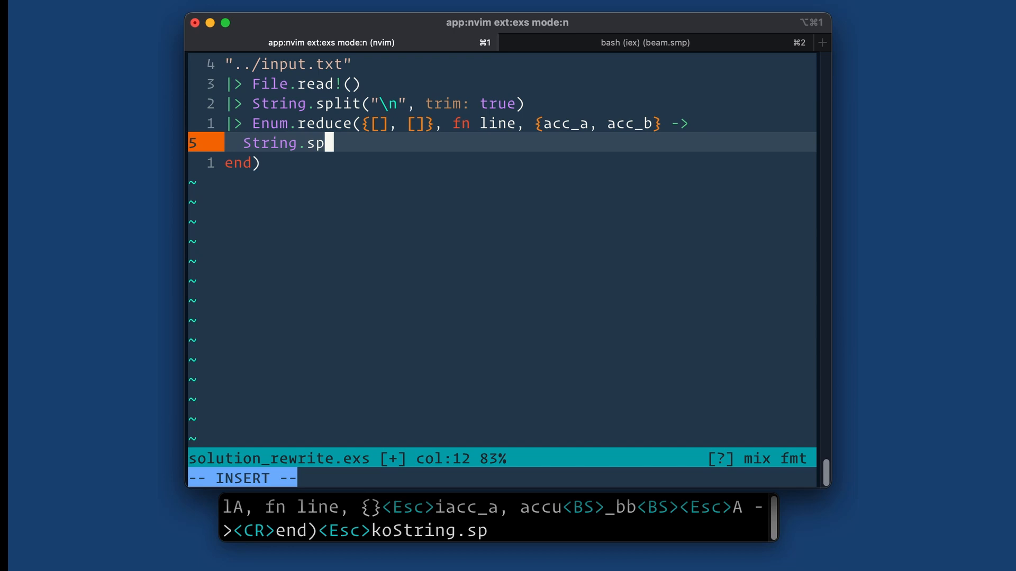
pyautogui.write('lit(line,')
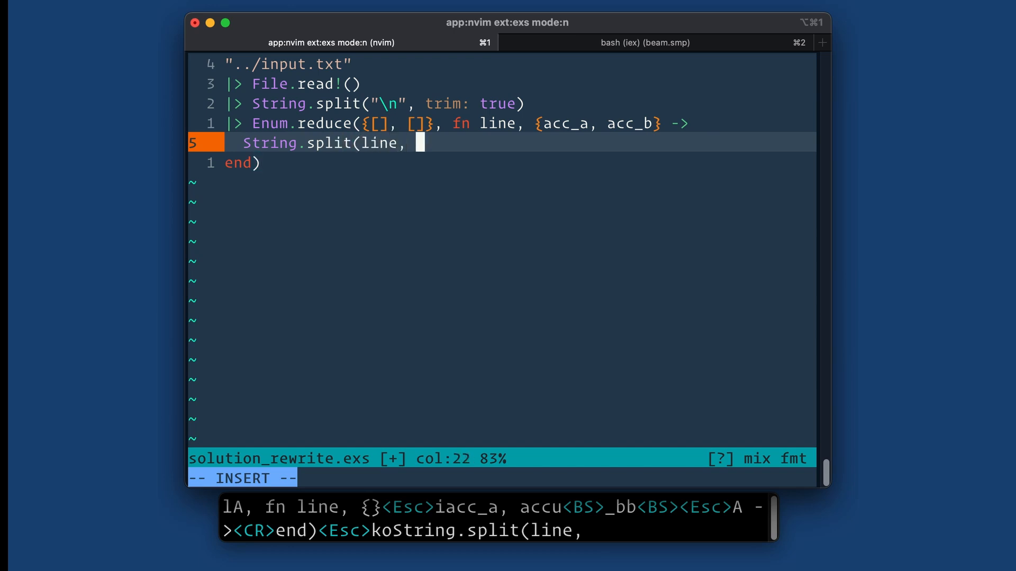
pyautogui.write('" "')
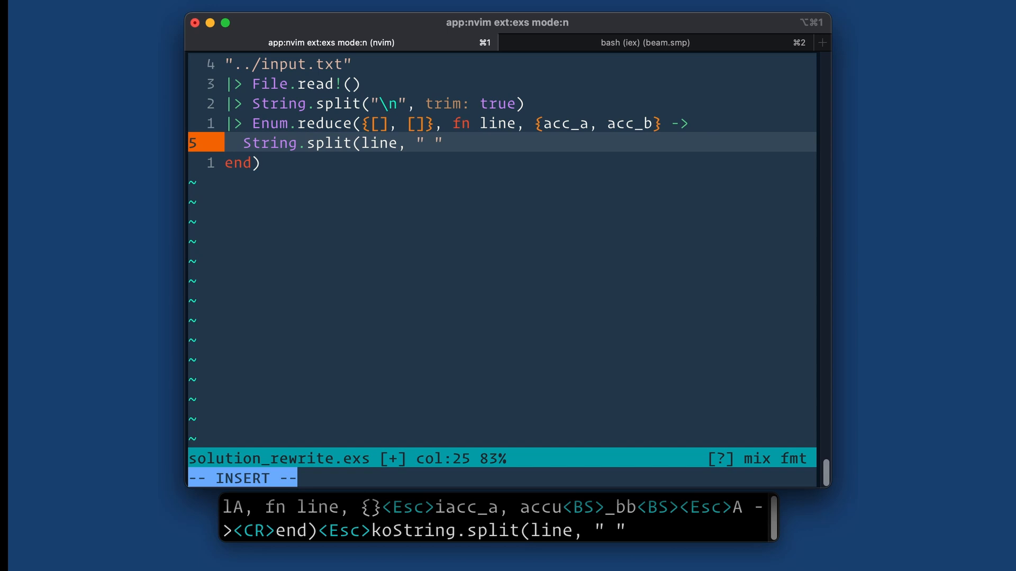
pyautogui.write(', trim')
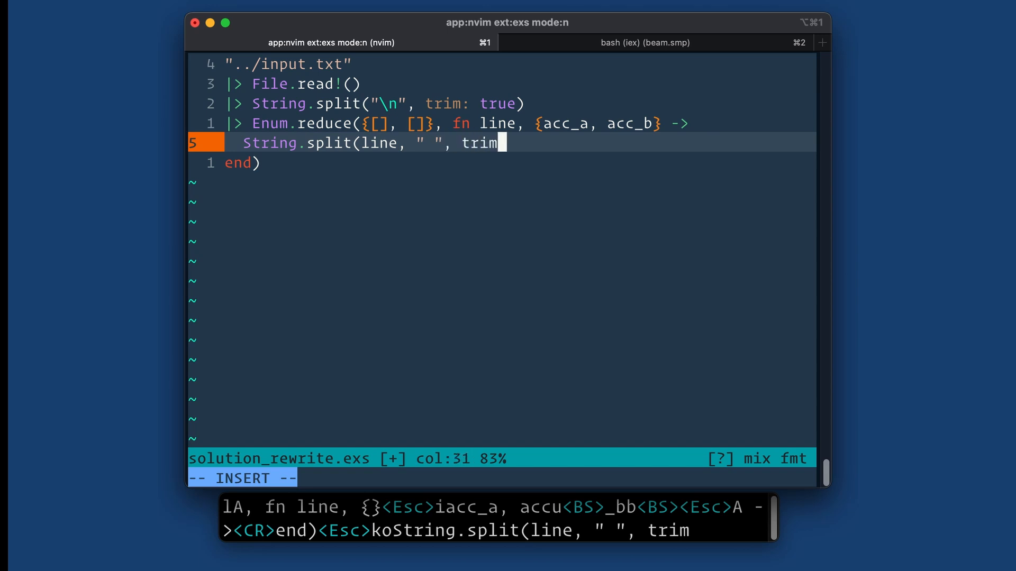
pyautogui.write(': true')
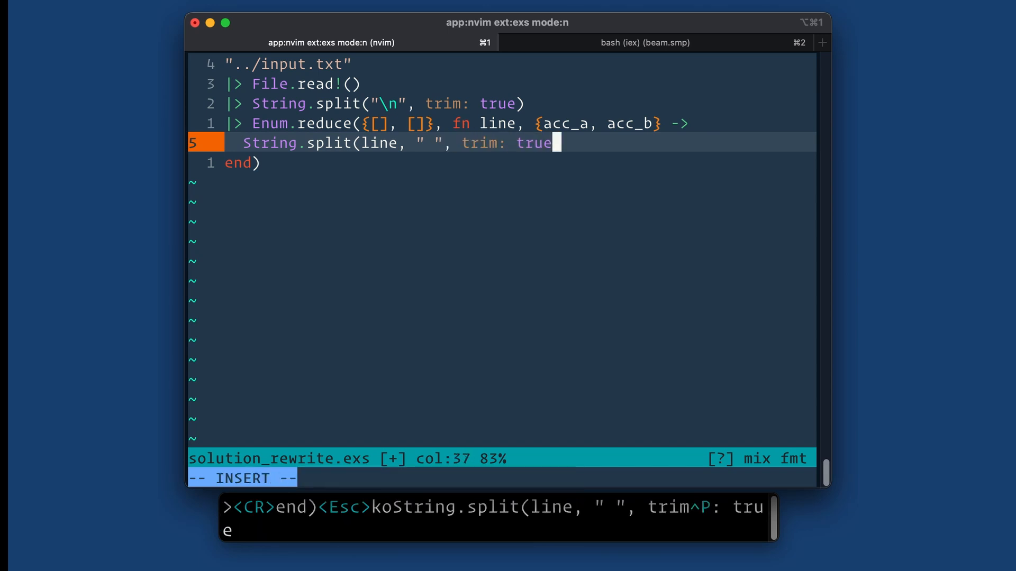
pyautogui.press('Escape')
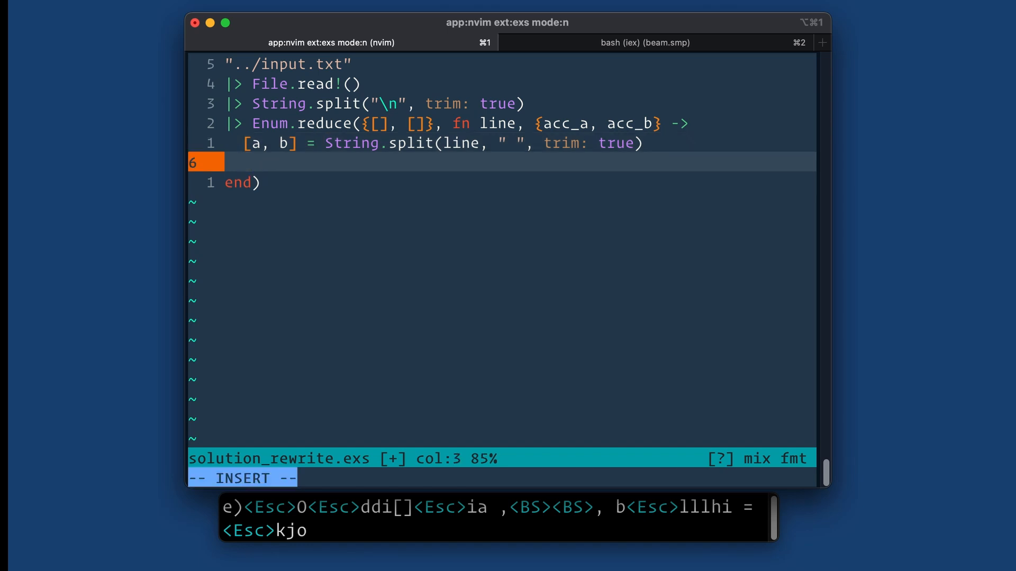
# - Convert a and b to integers with String.to_integer
pyautogui.write('a =')
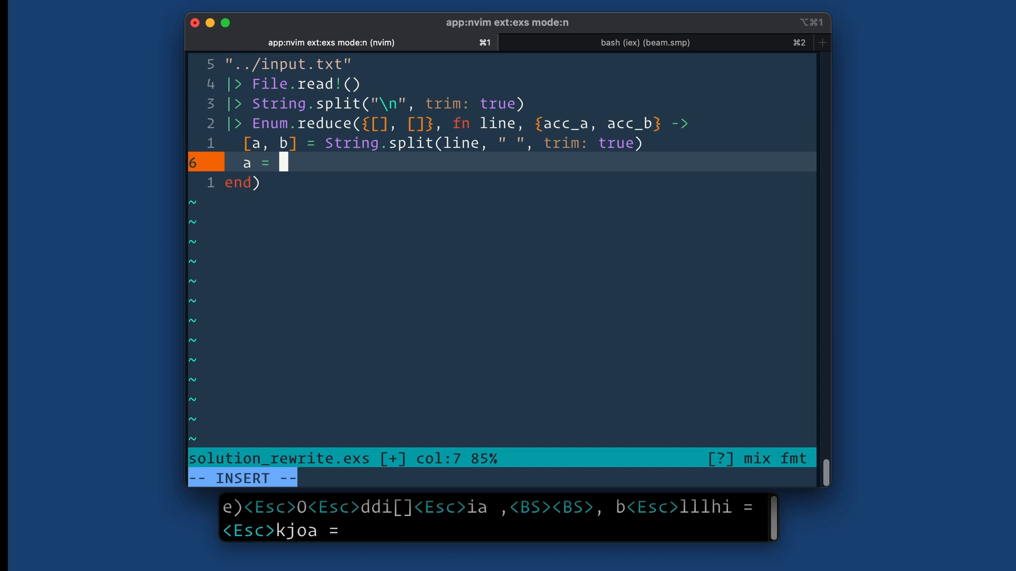
pyautogui.write('String.to_in')
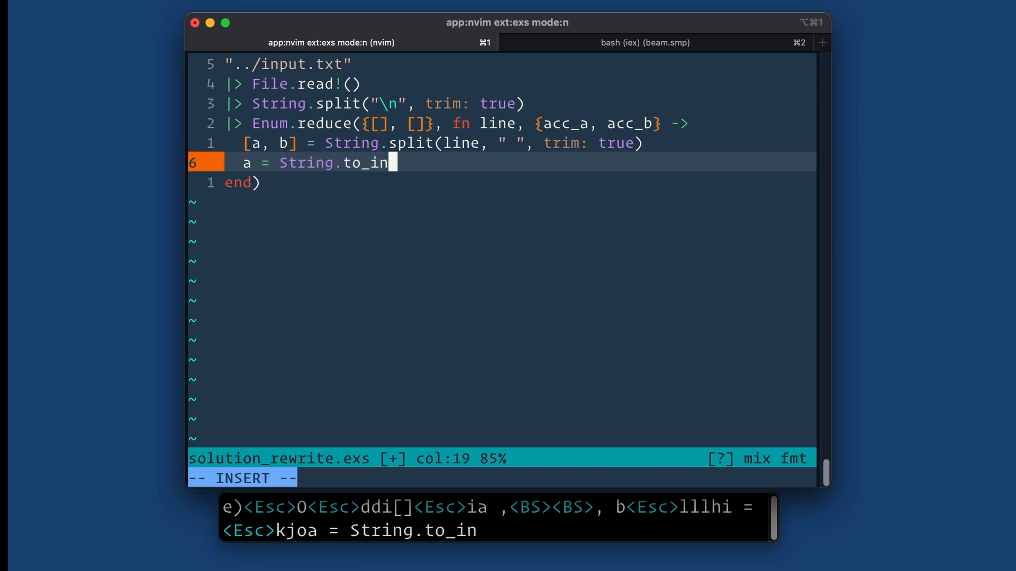
pyautogui.write('teger(a')
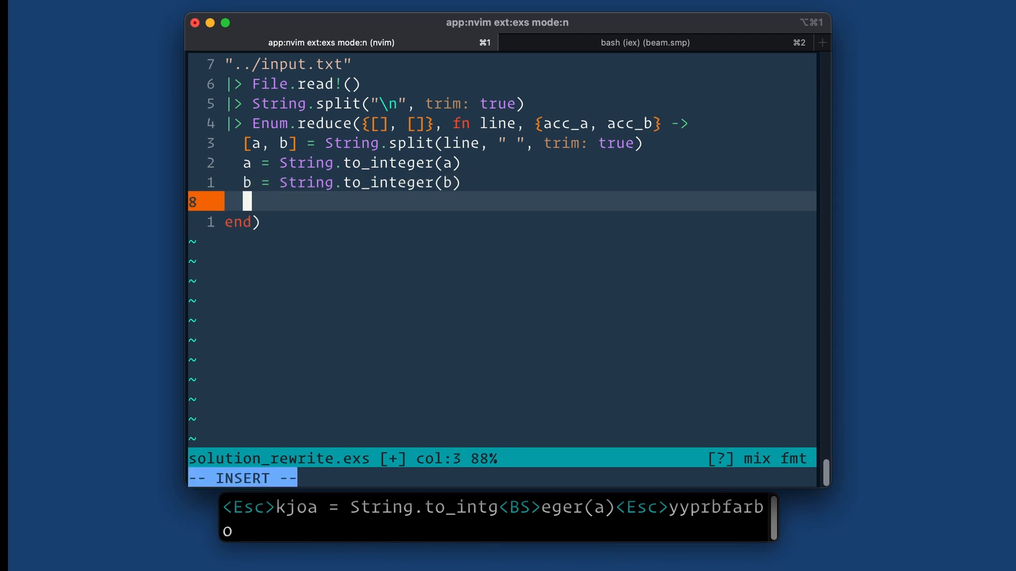
# - Return {[a | acc_a], [b | acc_b]} from the reducer and open a line after end)
pyautogui.write('o')
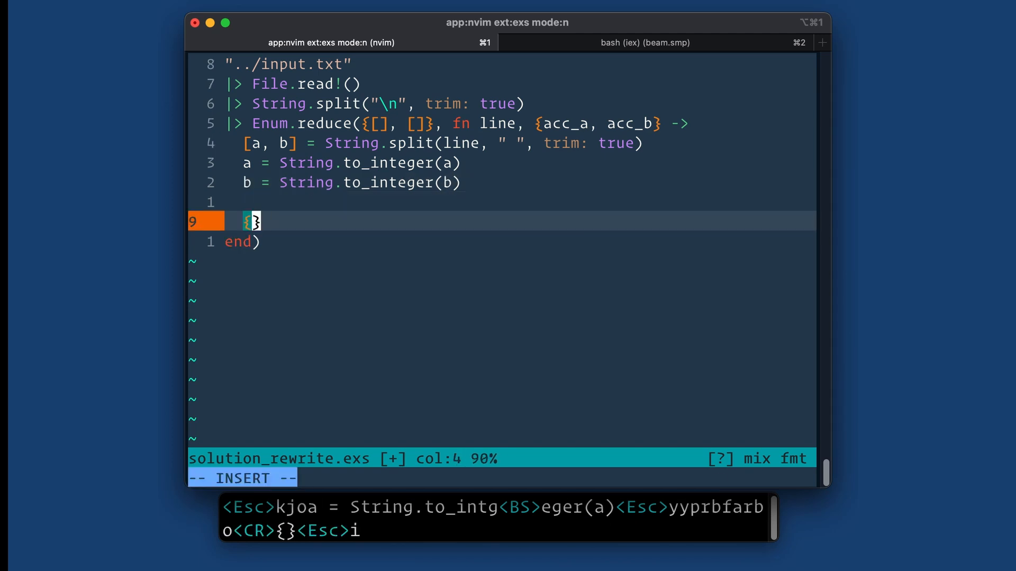
pyautogui.write('[')
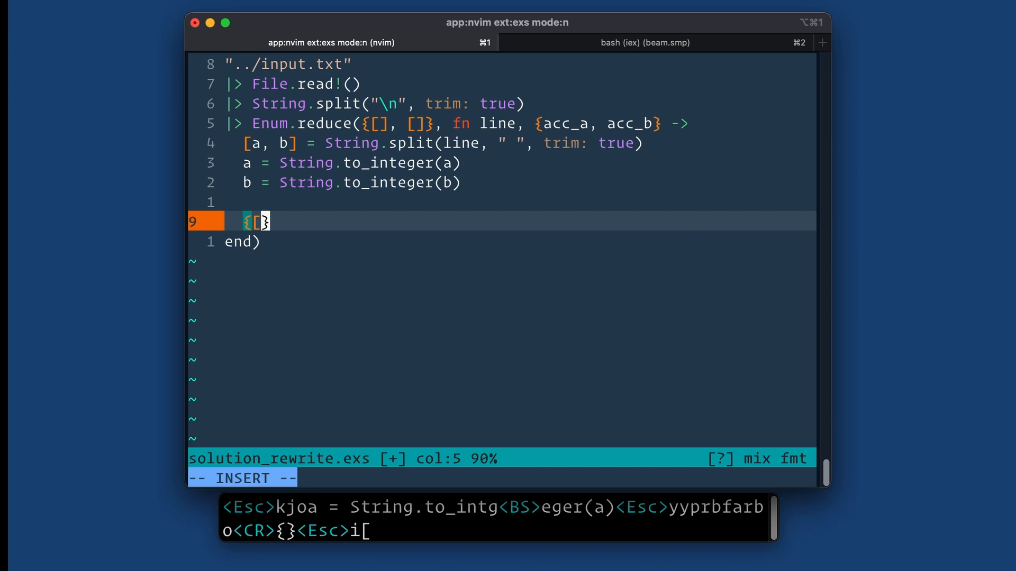
pyautogui.write('a | acc_a], [b | acc_b')
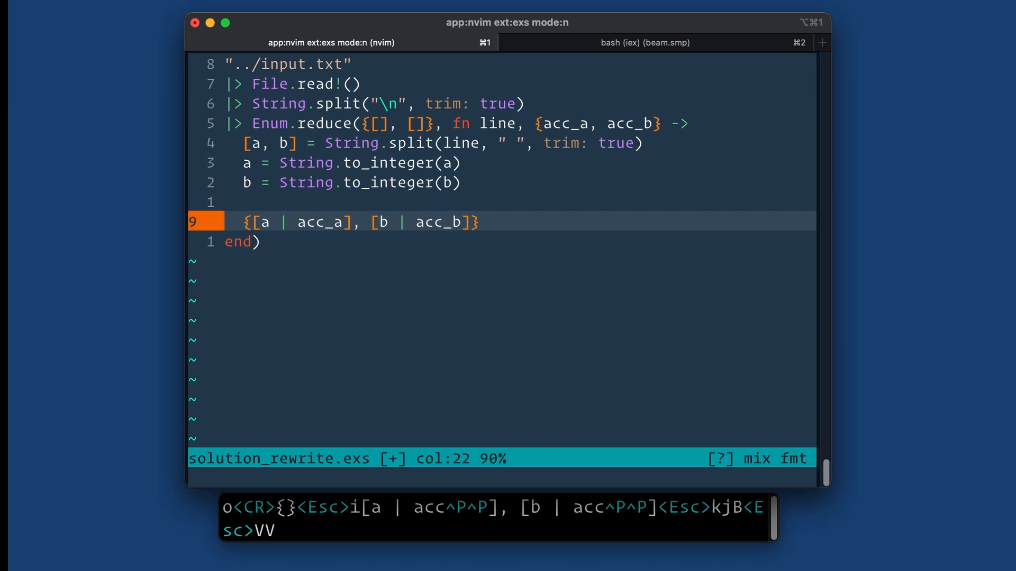
pyautogui.press('b')
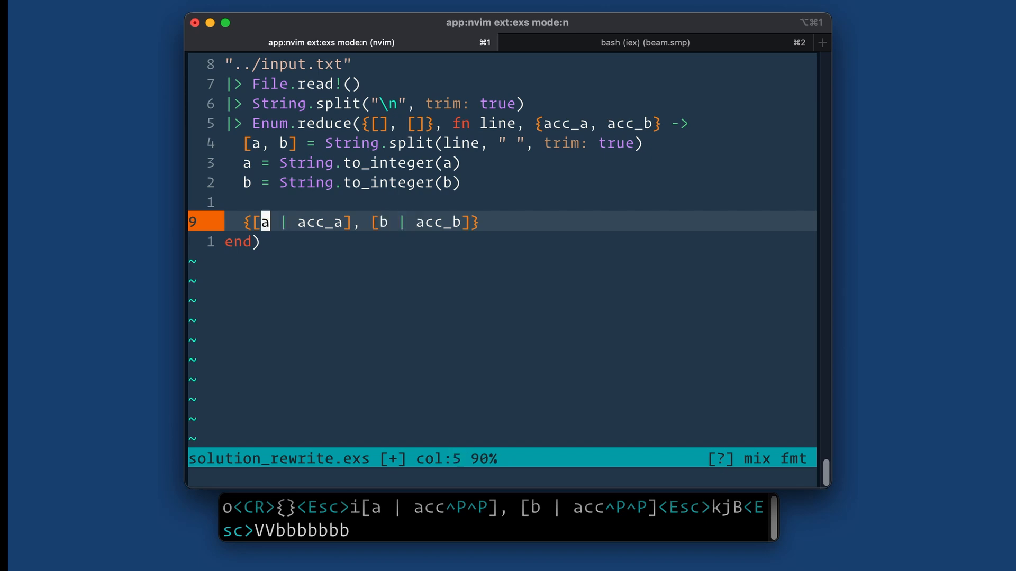
pyautogui.press('w')
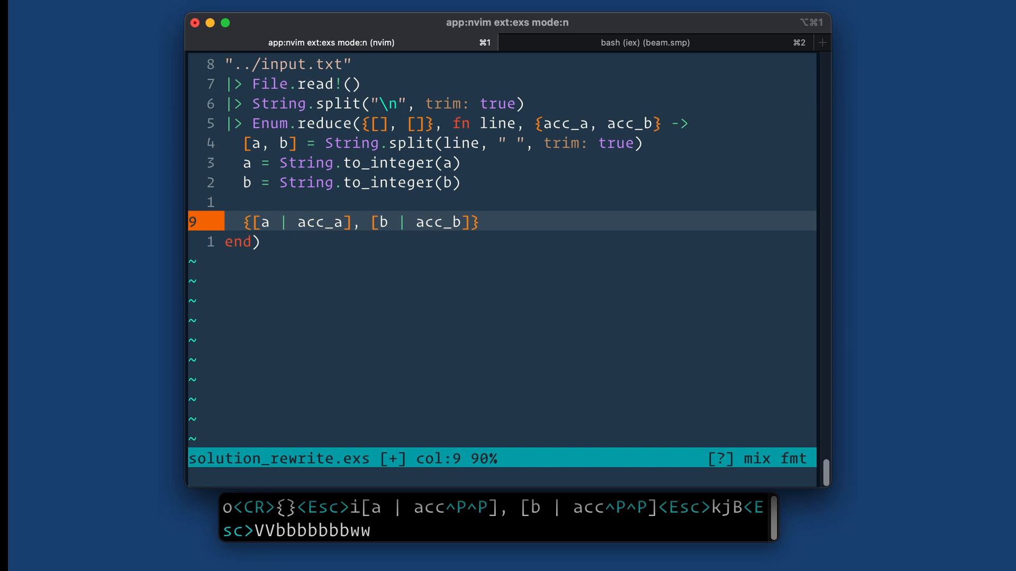
pyautogui.press('w')
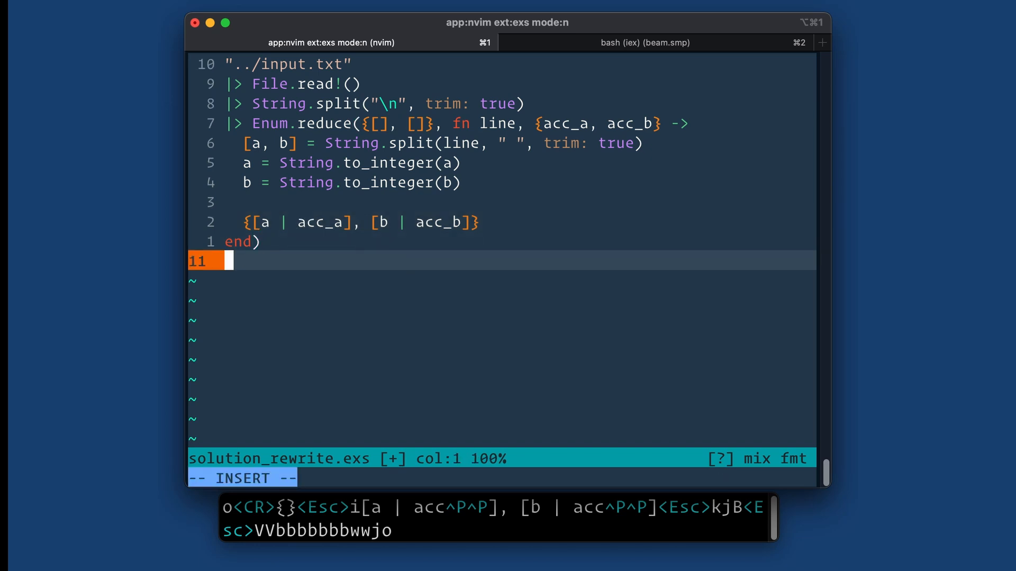
# - Append |> IO.inspect(), save and run the script, and start a then step above it
pyautogui.write('|>')
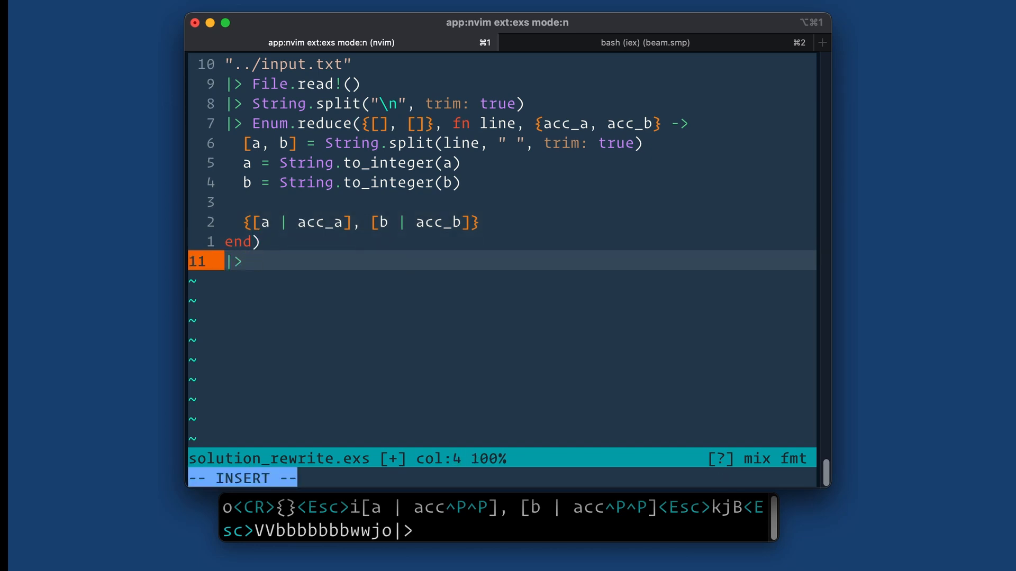
pyautogui.write('then(')
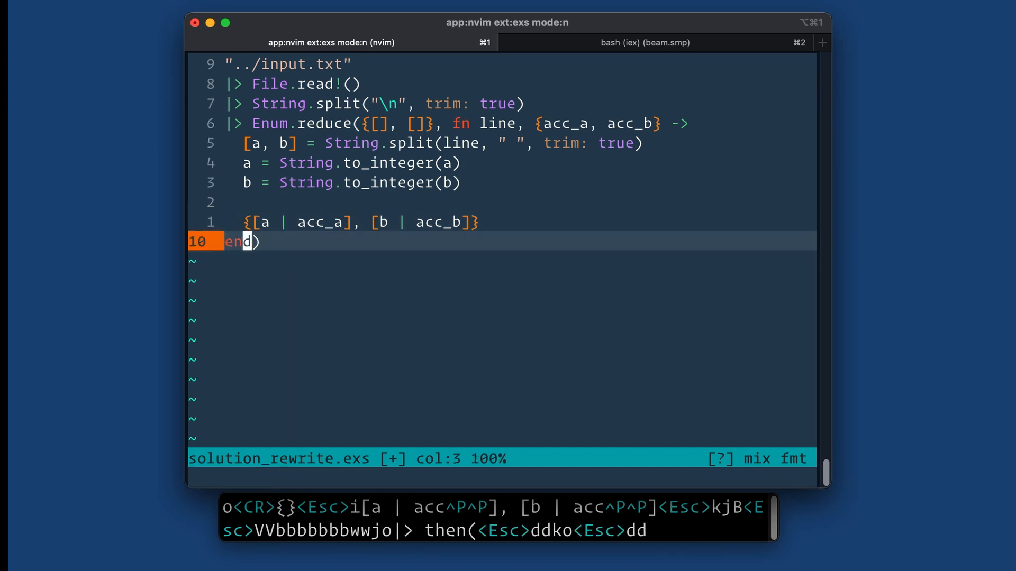
pyautogui.write('o|> IO.inspect(')
pyautogui.write('|> th')
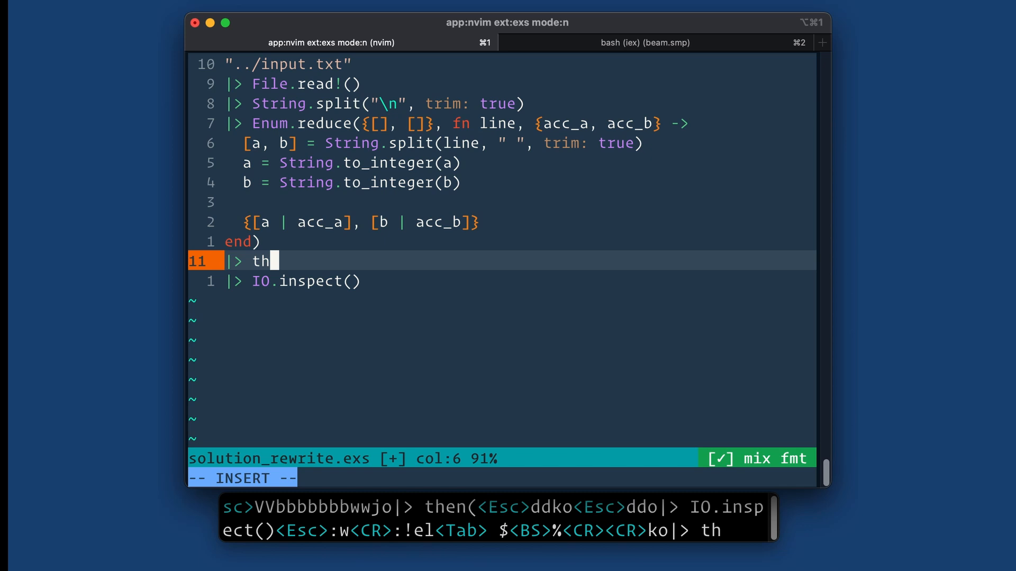
# - Write then(fn {column_a, column_b} -> … end) with a body starting "Enum."
pyautogui.write('en({a, b')
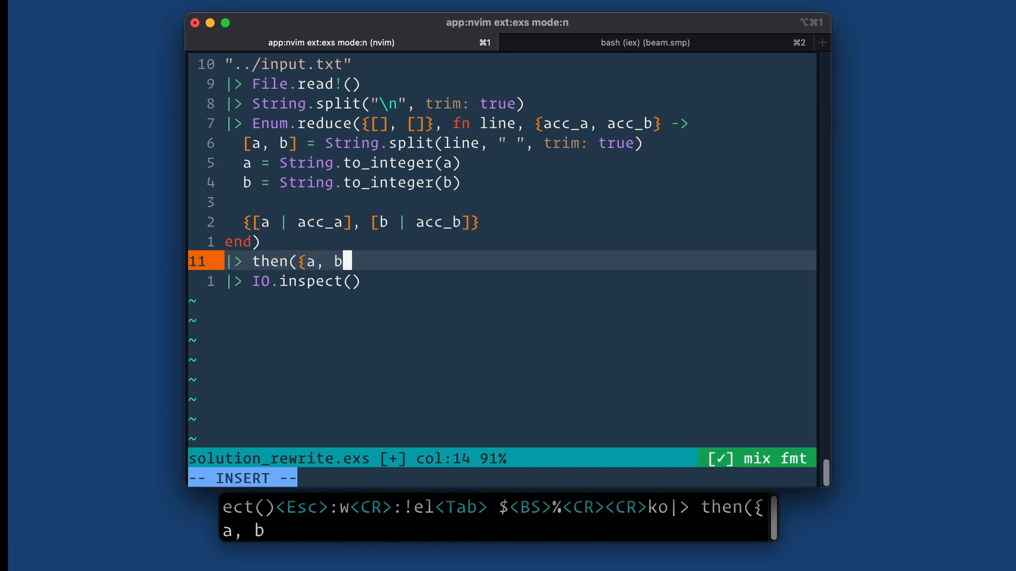
pyautogui.press('BackSpace')
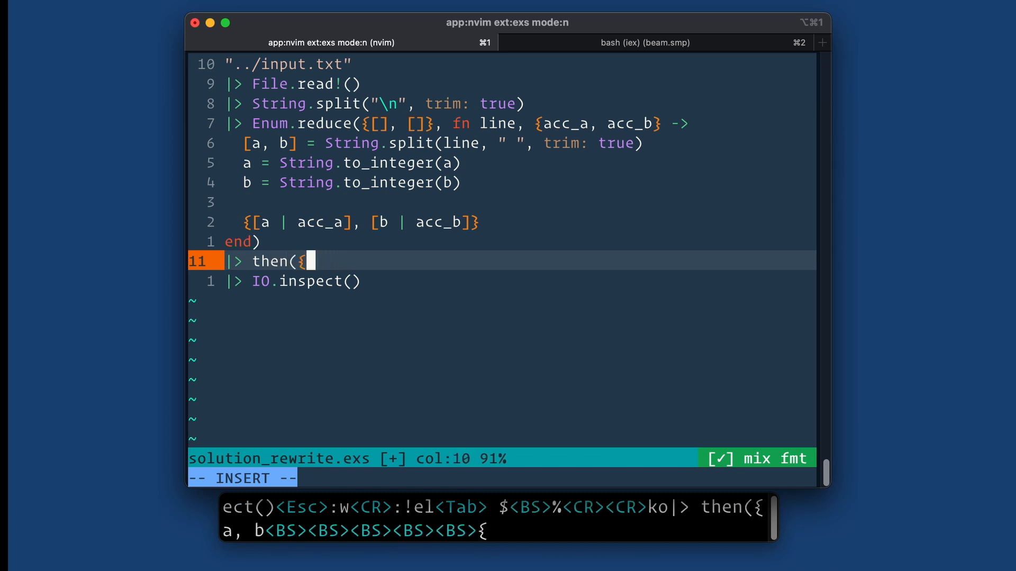
pyautogui.write('column_')
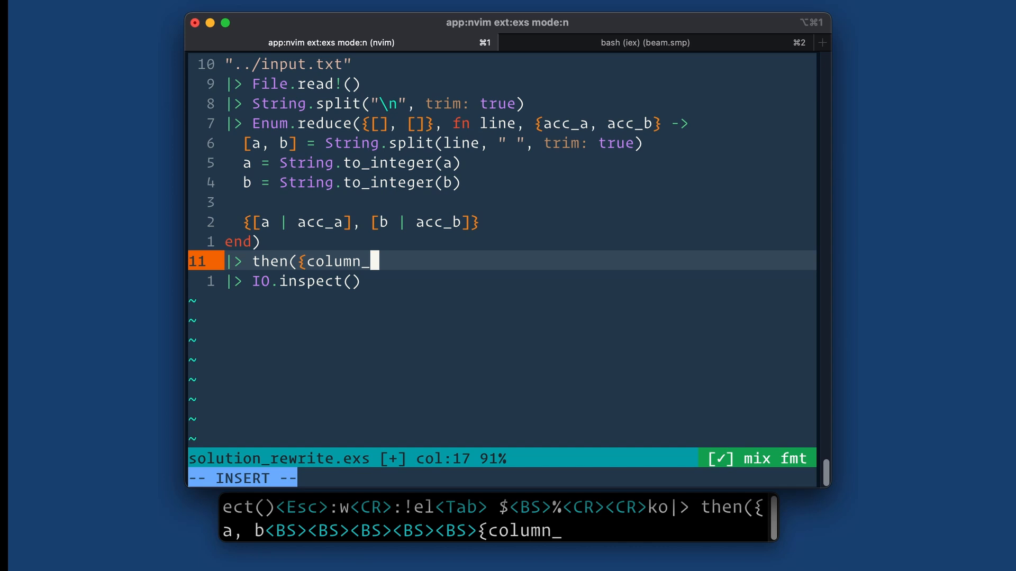
pyautogui.write('a, colum')
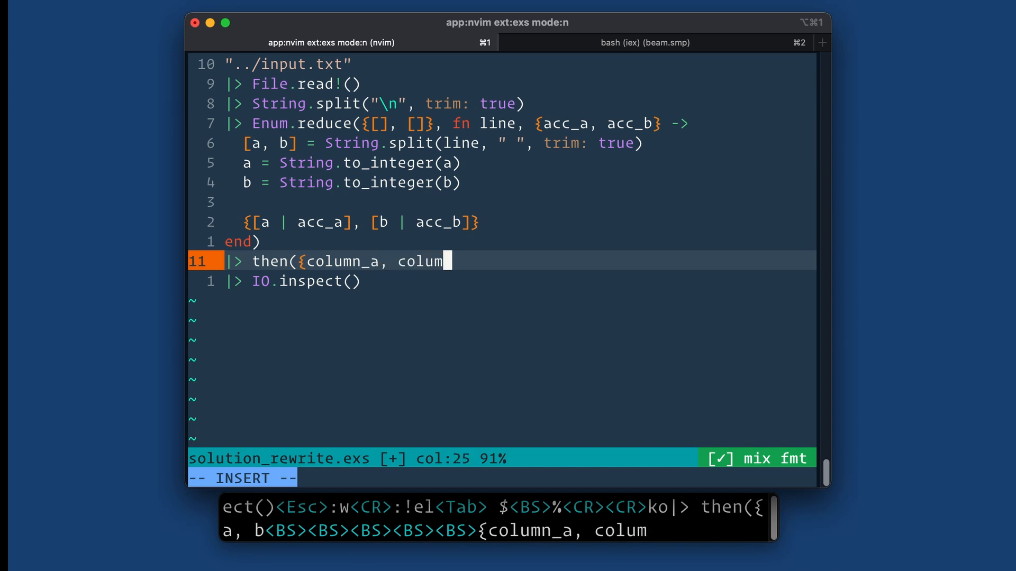
pyautogui.write('n_b} ->')
pyautogui.write('end)')
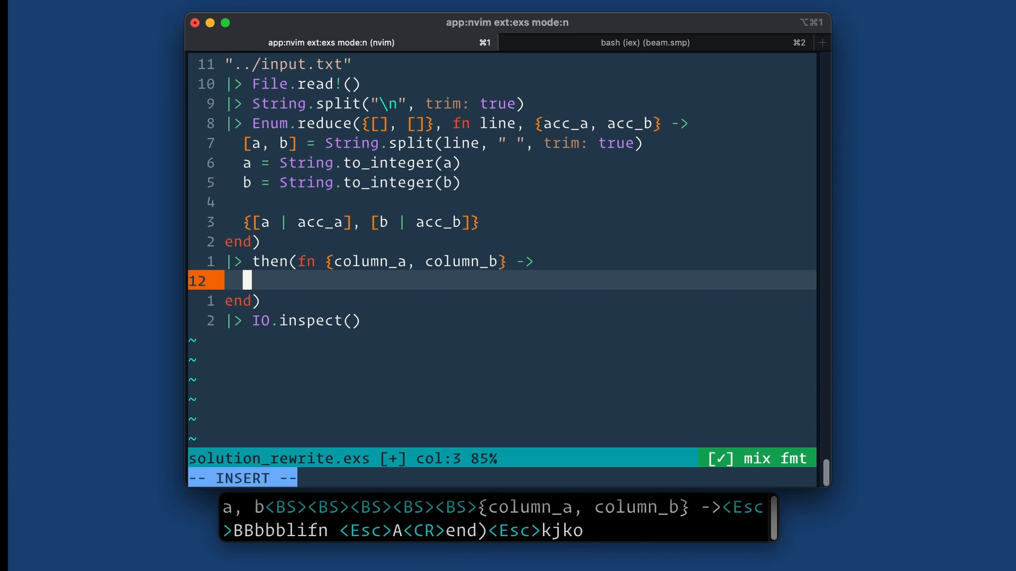
pyautogui.write('Enum.')
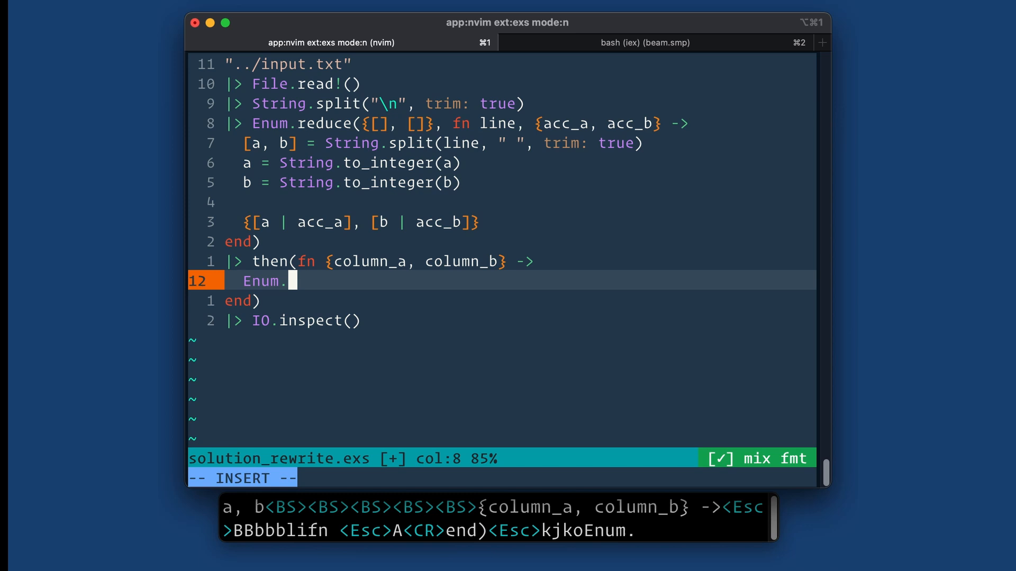
# - Assign counts = Enum.frequencies(column_b), check the printed map, and start a column_a pipeline
pyautogui.write('frequenc')
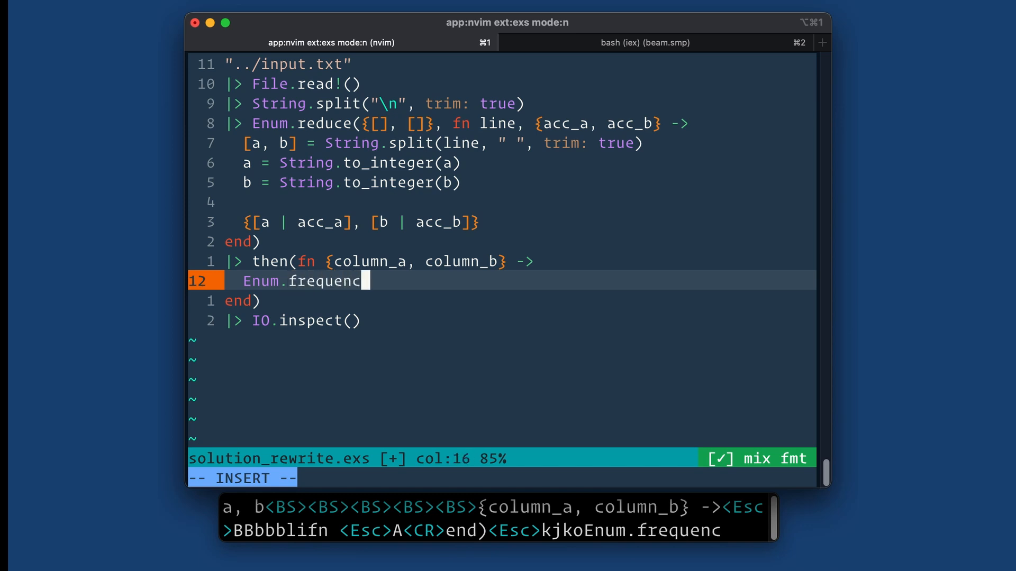
pyautogui.write('ies(column_b')
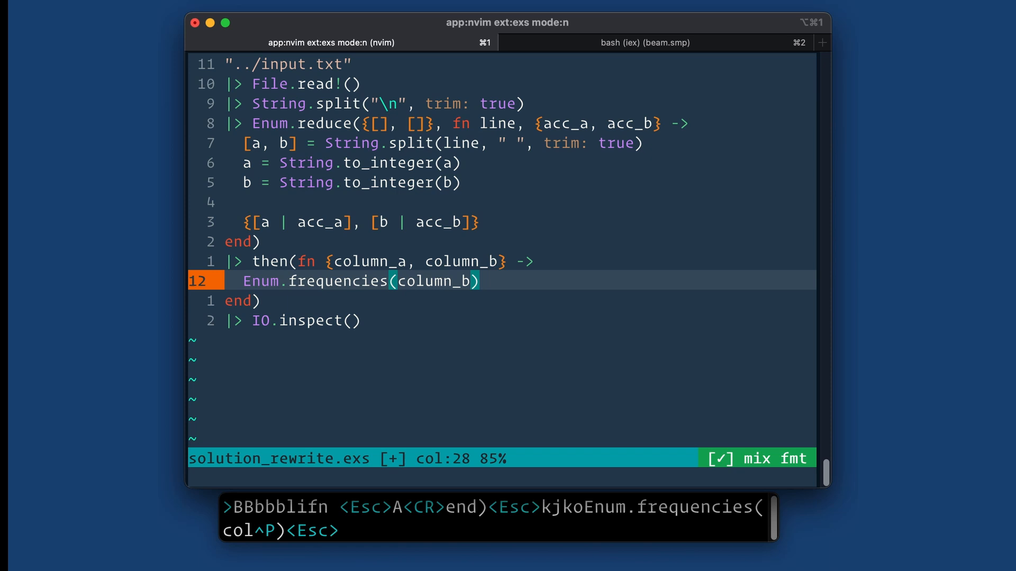
pyautogui.press('I')
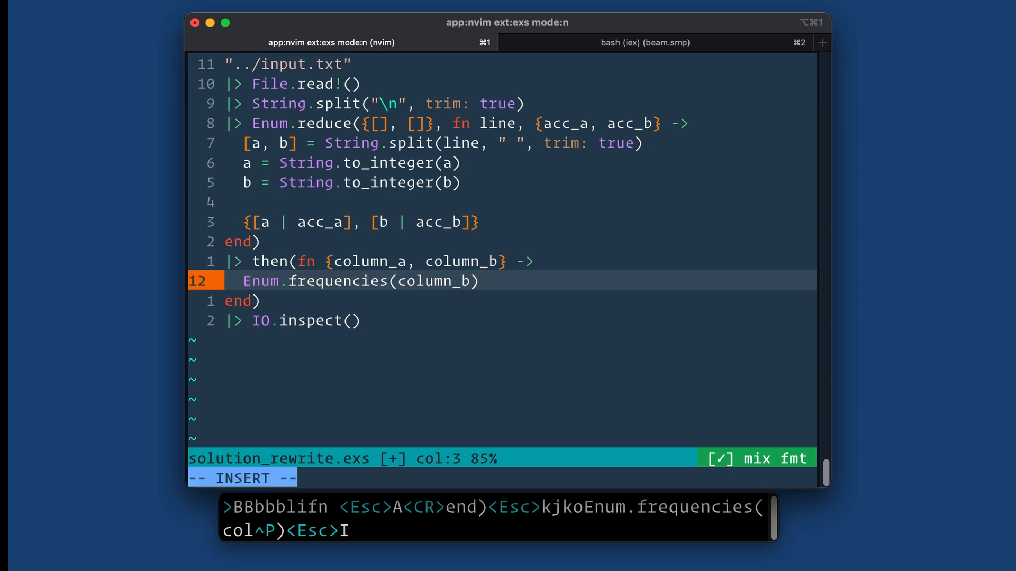
pyautogui.write('c')
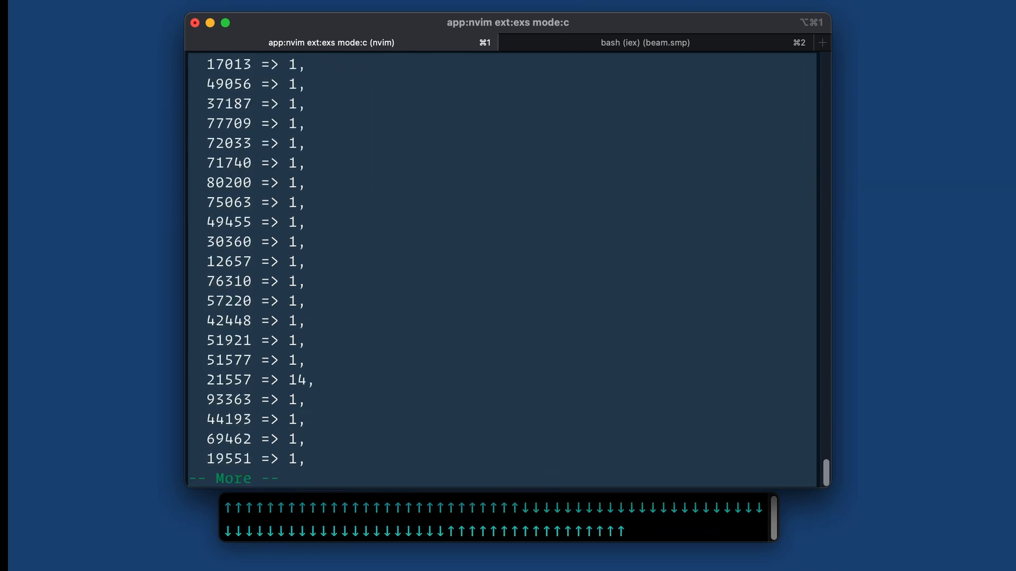
pyautogui.scroll(3)
pyautogui.write('|> Enum.')
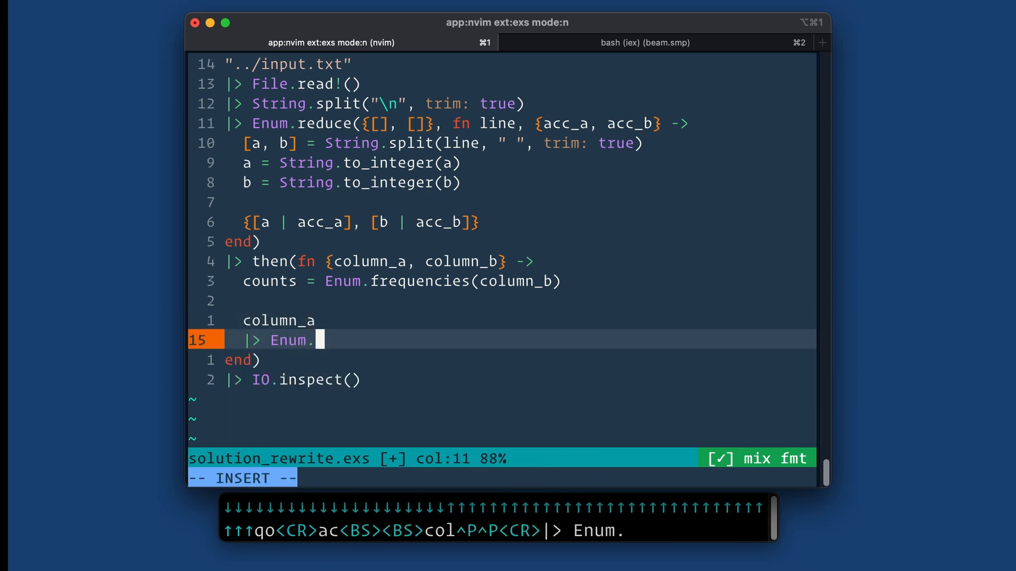
# - Pipe column_a into Enum.reduce(0, fn n, total -> … end)
pyautogui.write('reduce(')
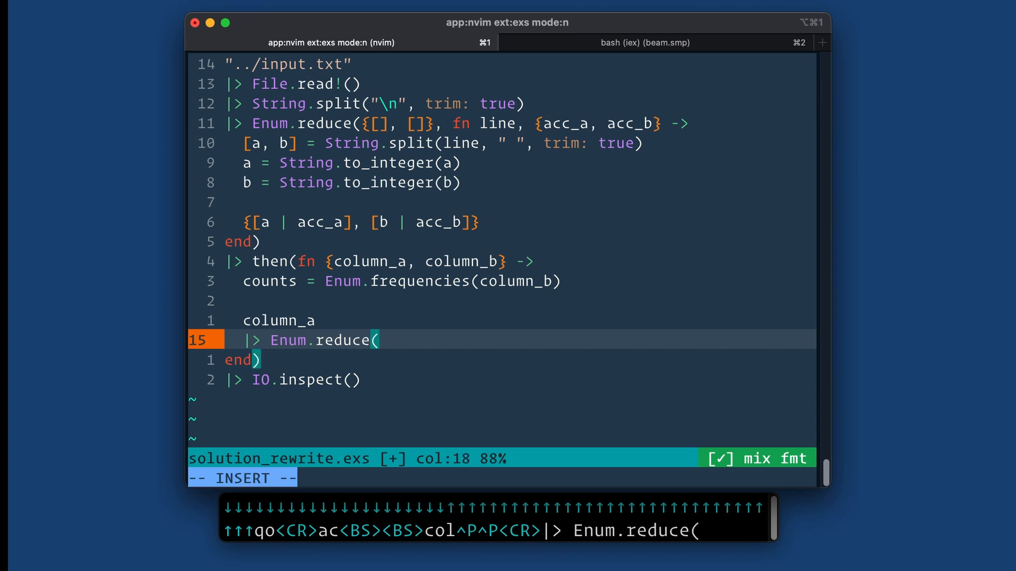
pyautogui.write('0, f')
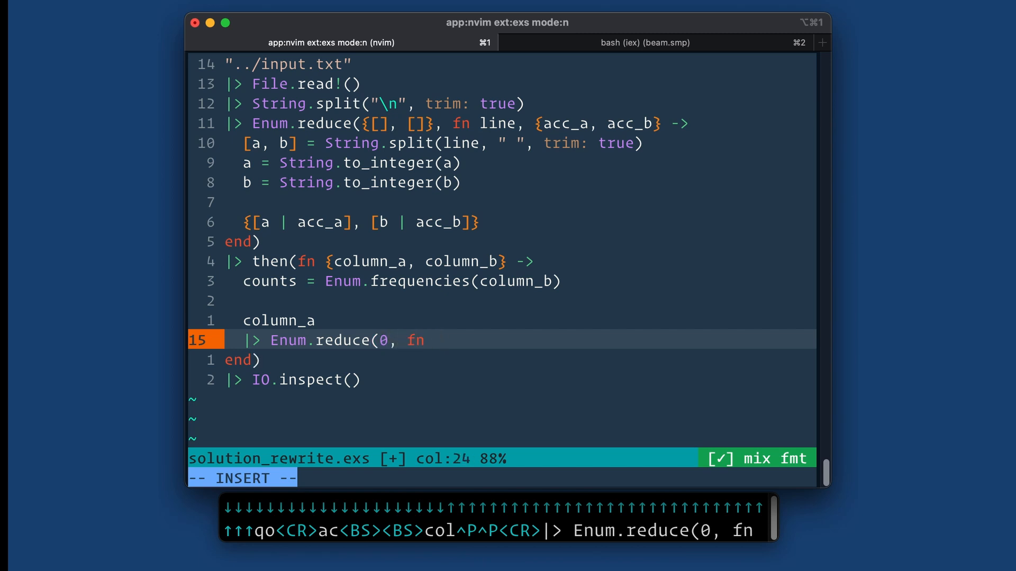
pyautogui.write('n')
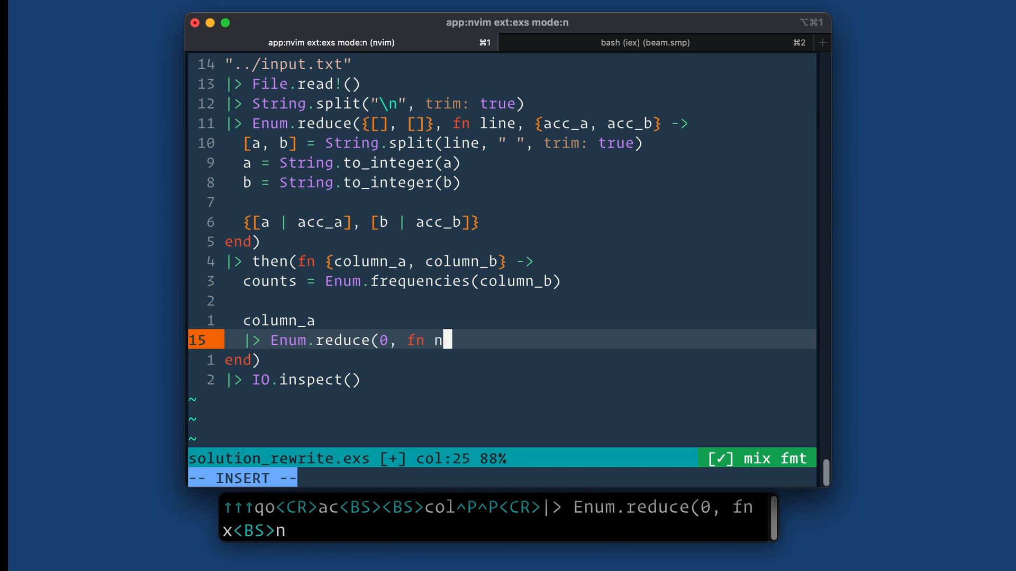
pyautogui.write(', total')
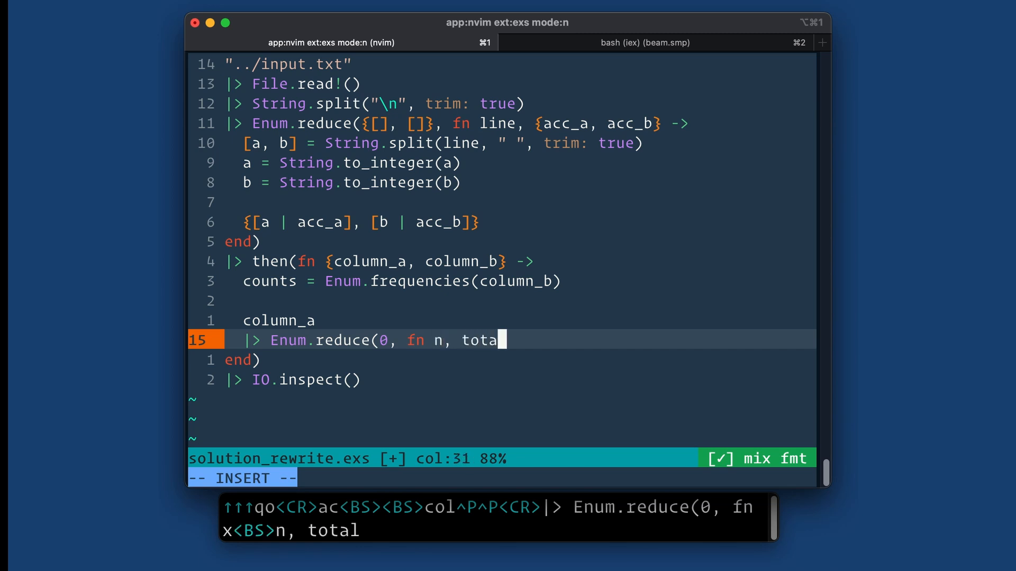
pyautogui.write('l ->')
pyautogui.write('end)')
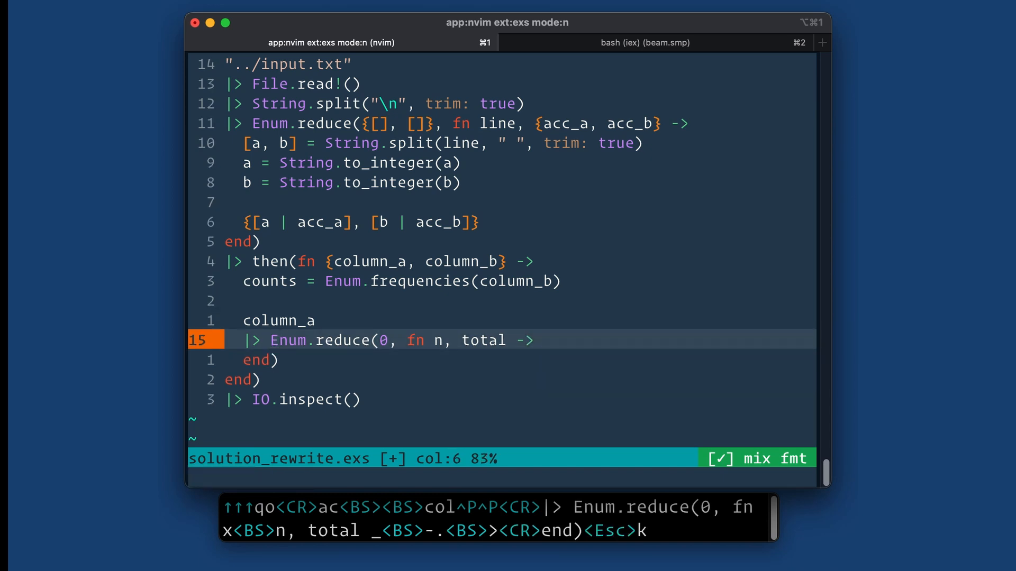
# - Write the reducer body total + n * Map.get(counts, n, 0) and save the file
pyautogui.write('Map.get')
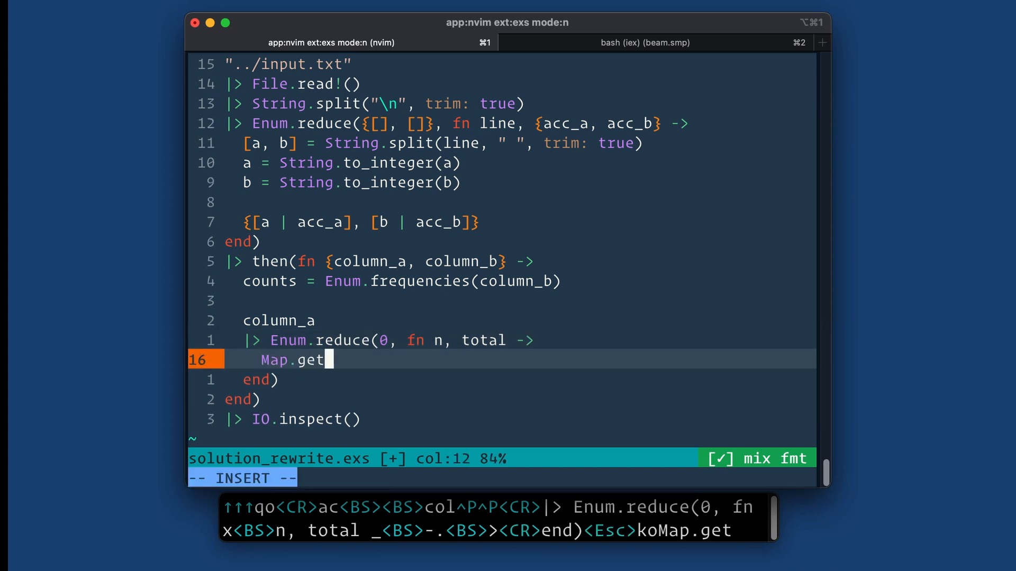
pyautogui.write('(count')
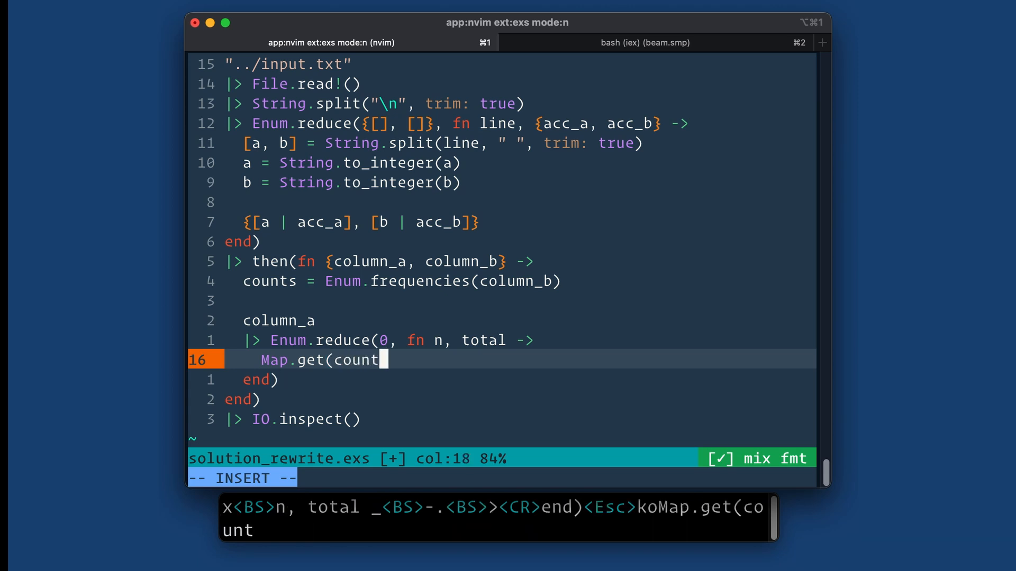
pyautogui.write('s,')
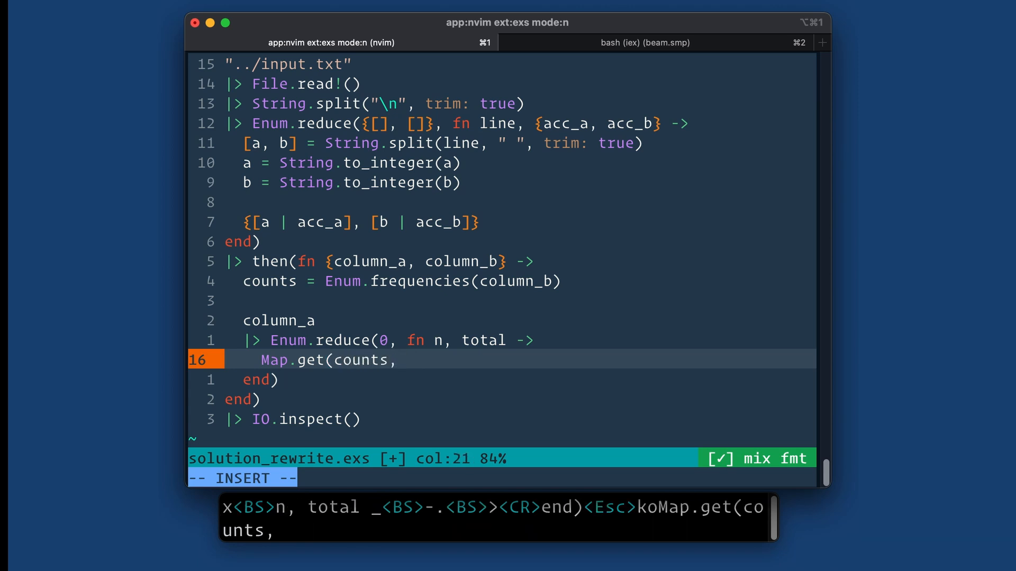
pyautogui.write('n')
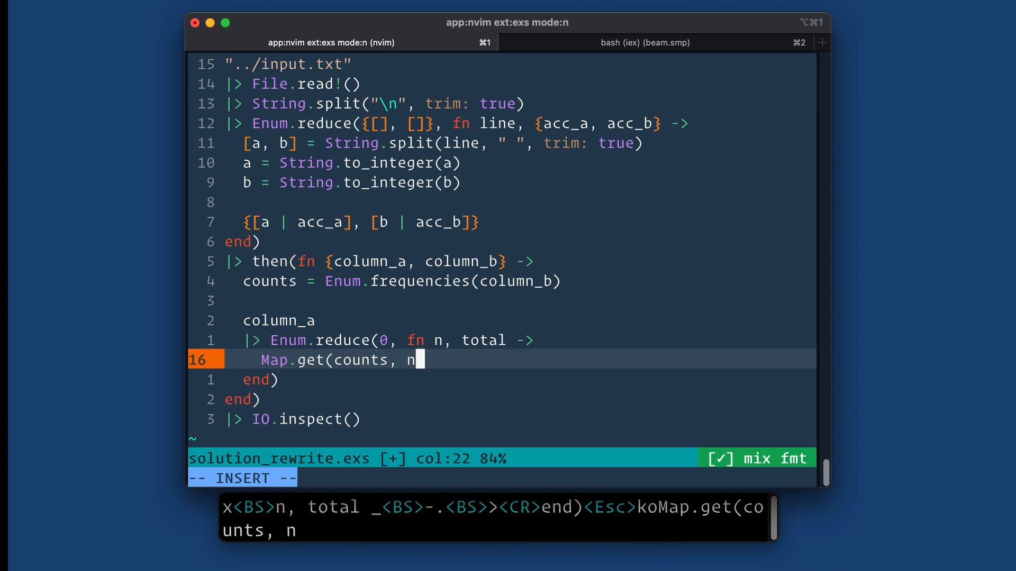
pyautogui.write(')')
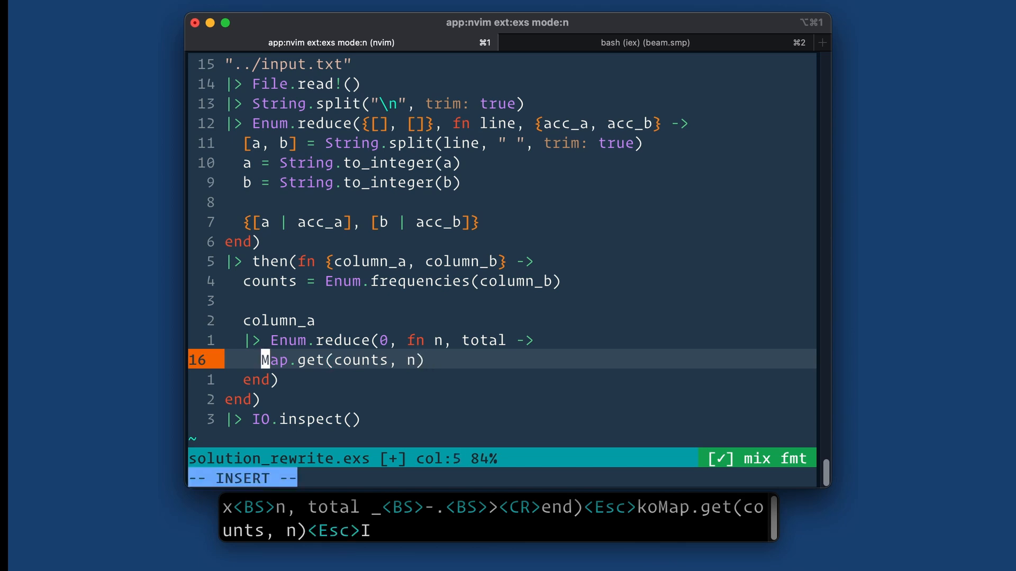
pyautogui.write('n *')
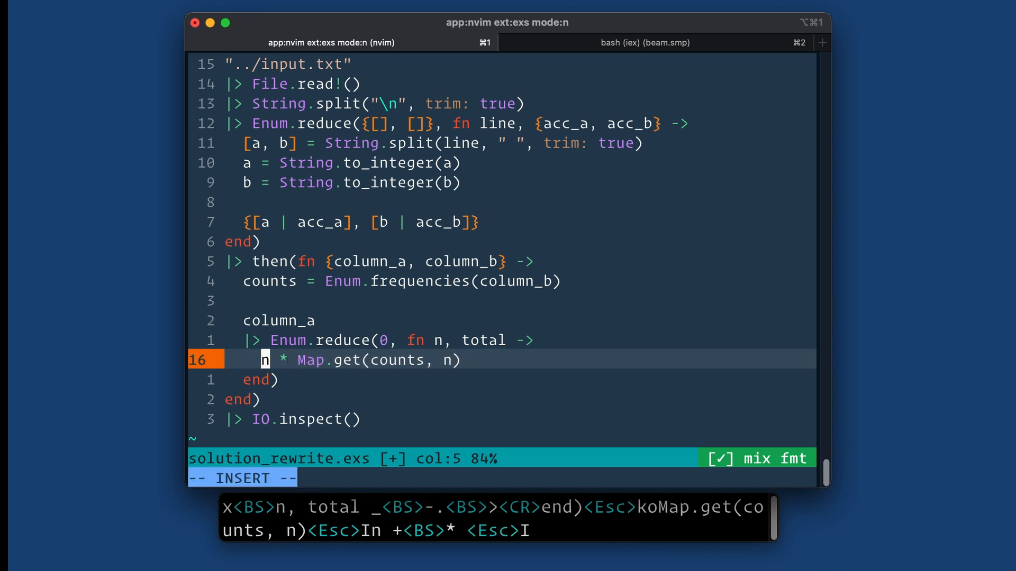
pyautogui.write('total +')
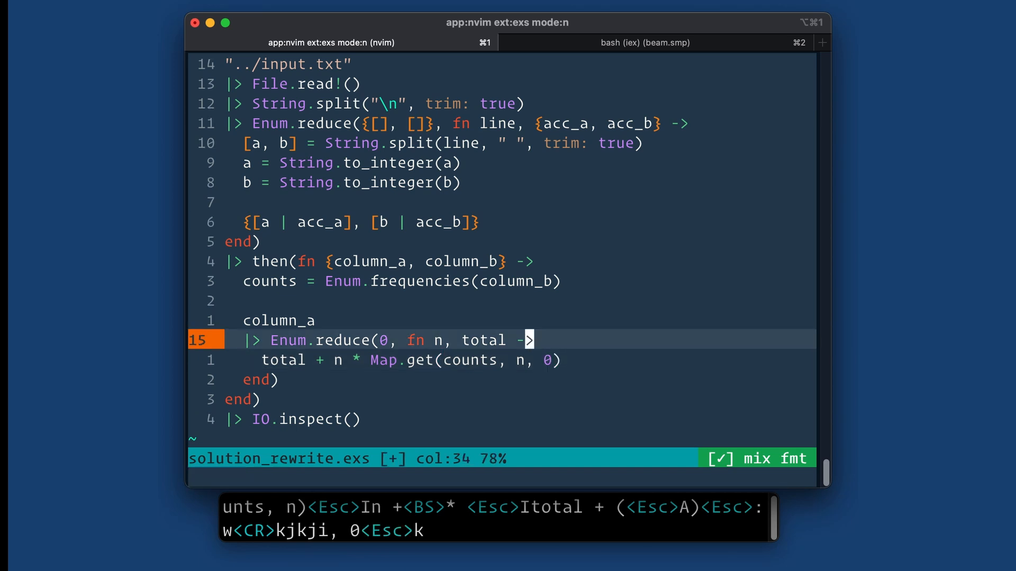
# - Run the saved script with :!elixir % and see 22539317 printed
pyautogui.press('j')
pyautogui.write(':!elixir %')
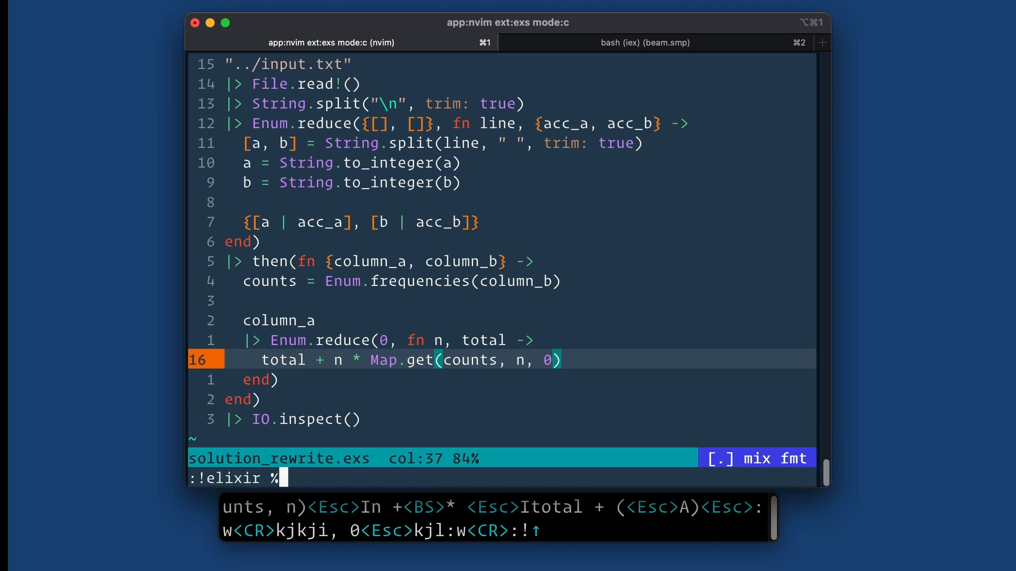
pyautogui.press('Return')
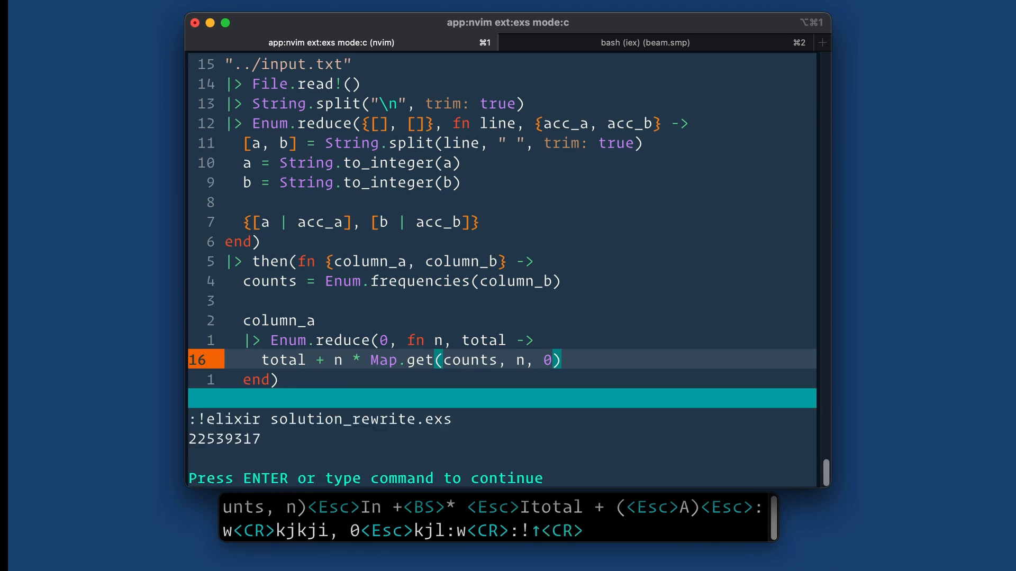